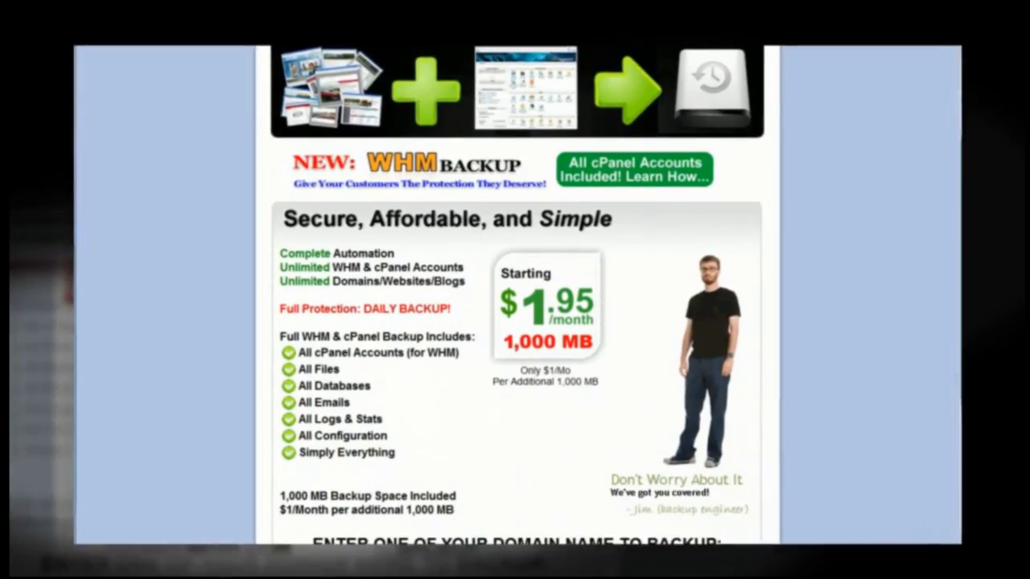
# Enter SITEAUTOBACKUP.COM as the domain to back up and submit it for backup.
pyautogui.scroll(-3)
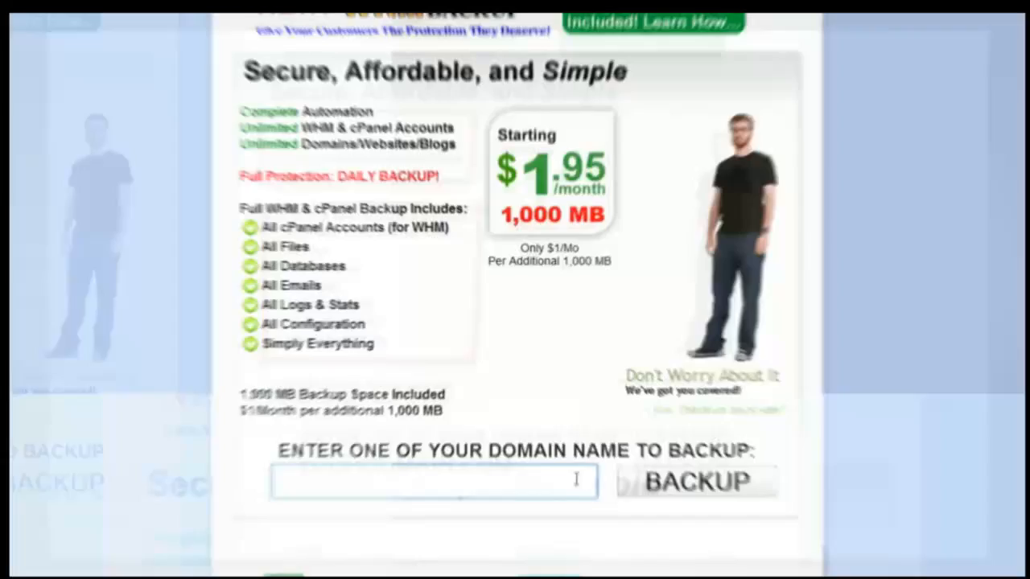
pyautogui.write('SITEAUT')
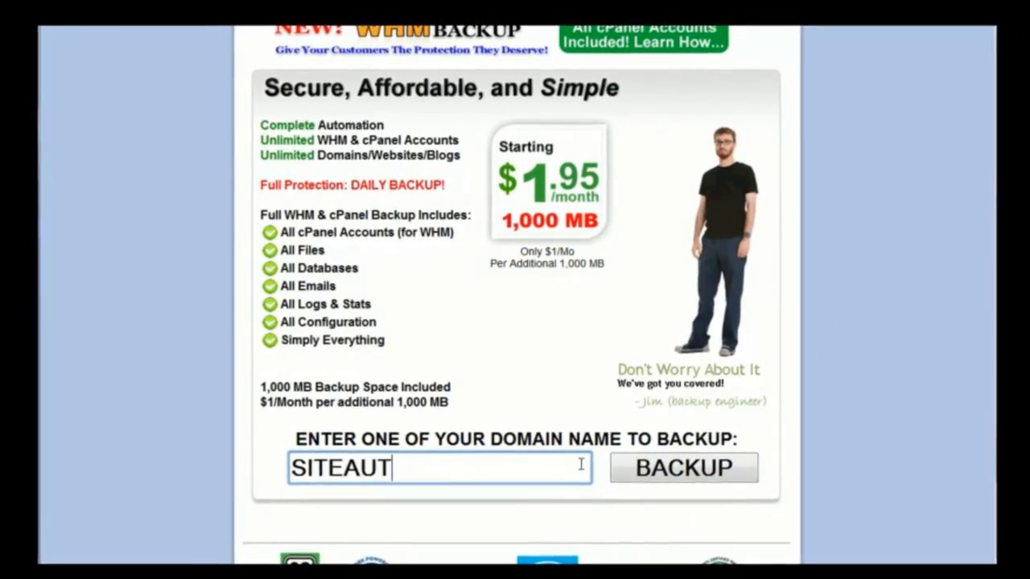
pyautogui.write('OBACKUP.COM')
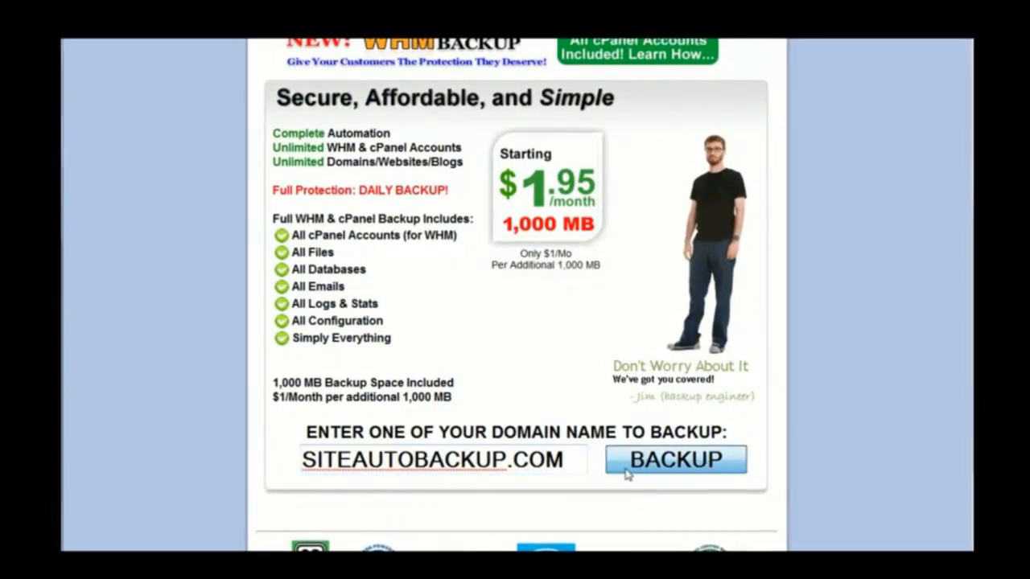
pyautogui.click(675, 460)
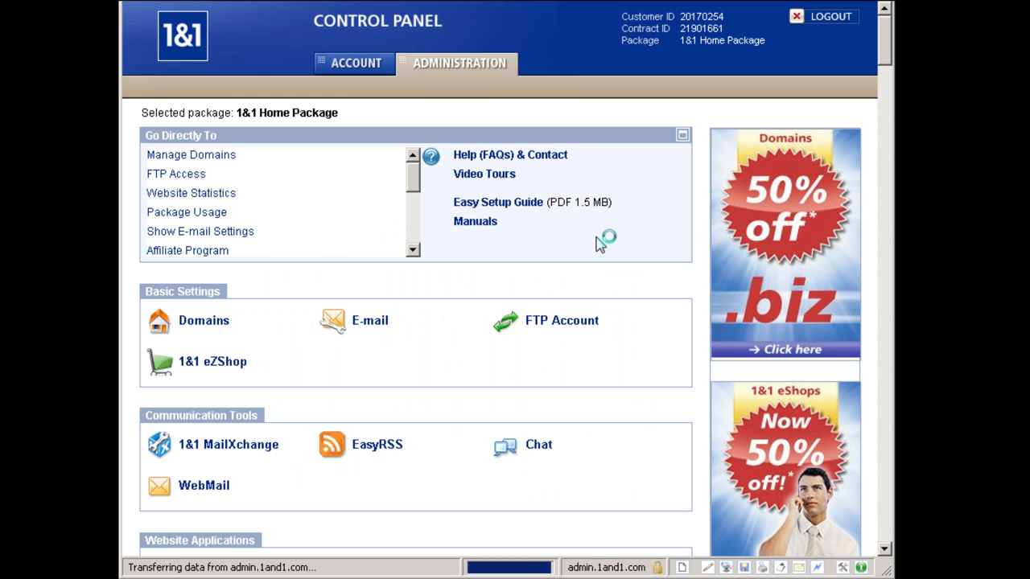
# Launch the Graphic Archive tool from the Website Applications section.
pyautogui.scroll(-3)
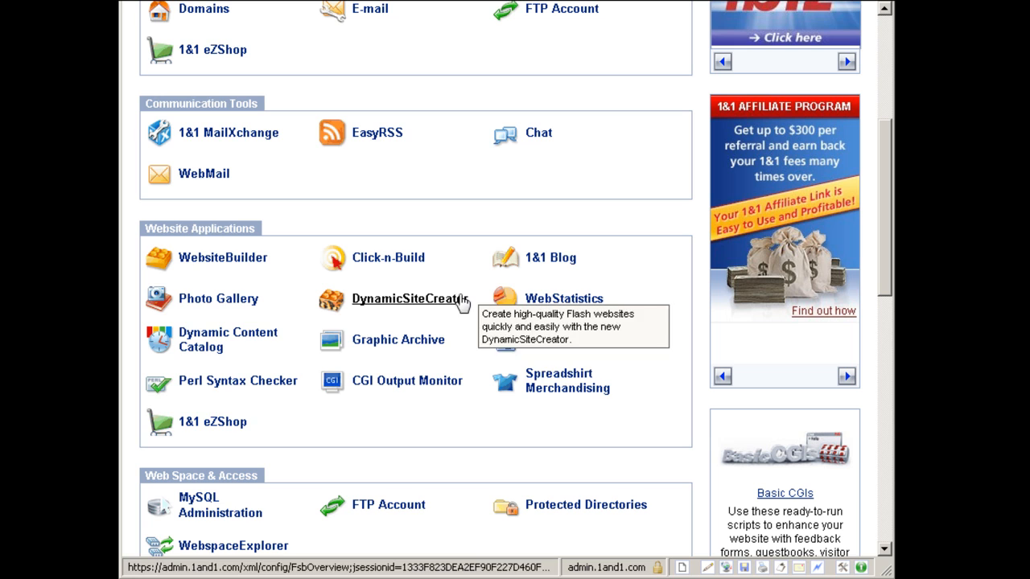
pyautogui.moveTo(586, 314)
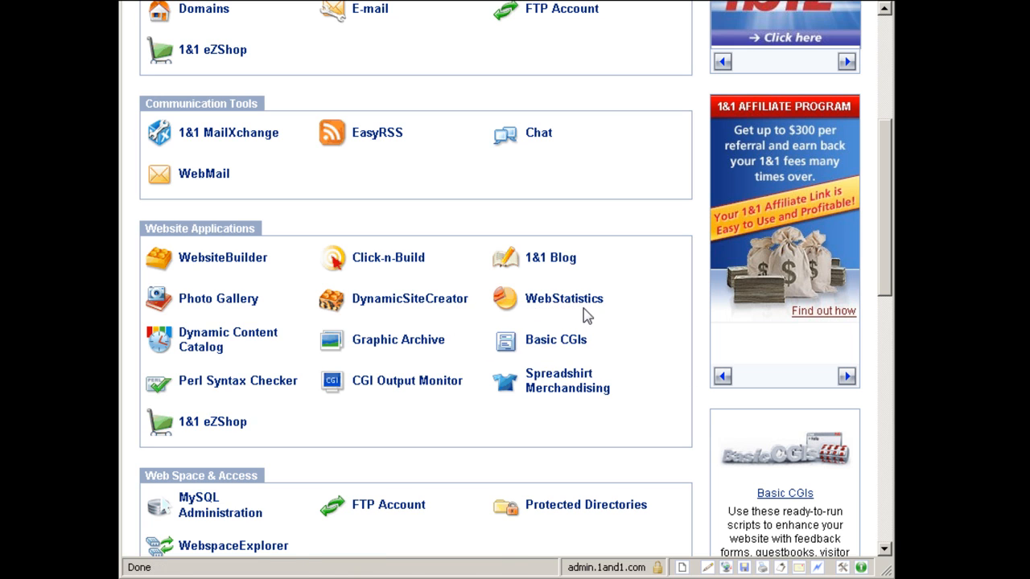
pyautogui.moveTo(229, 338)
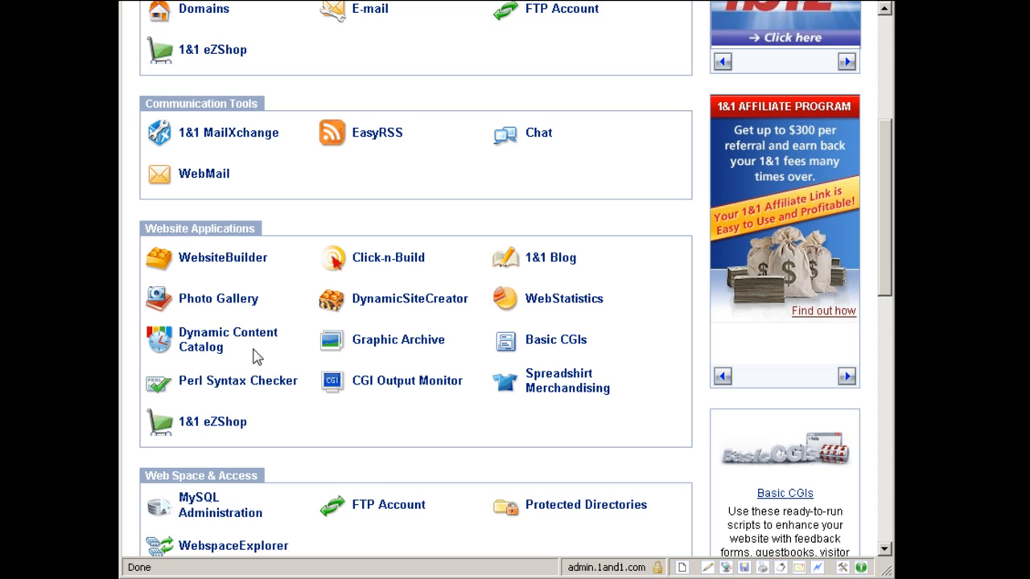
pyautogui.moveTo(437, 367)
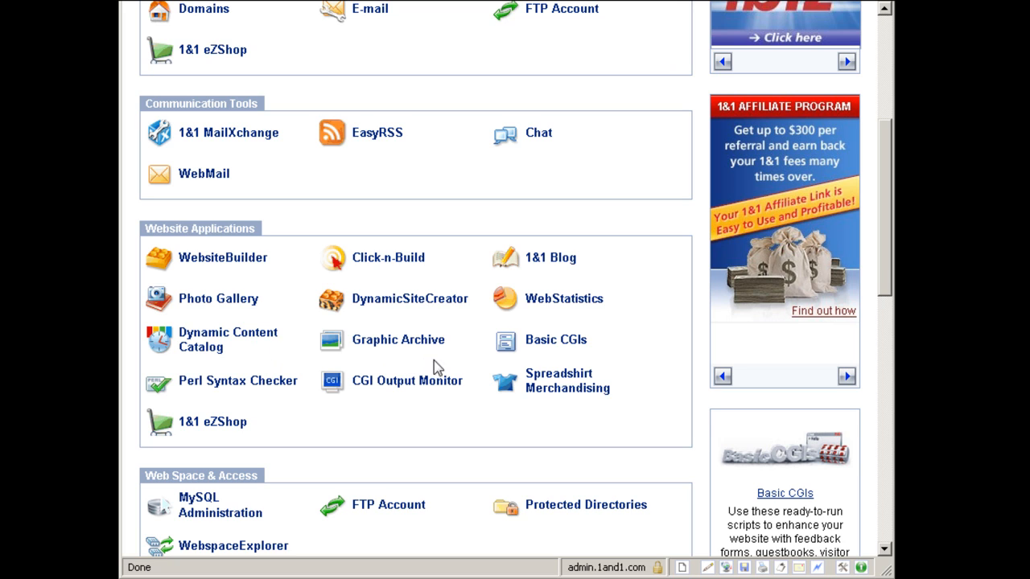
pyautogui.moveTo(434, 363)
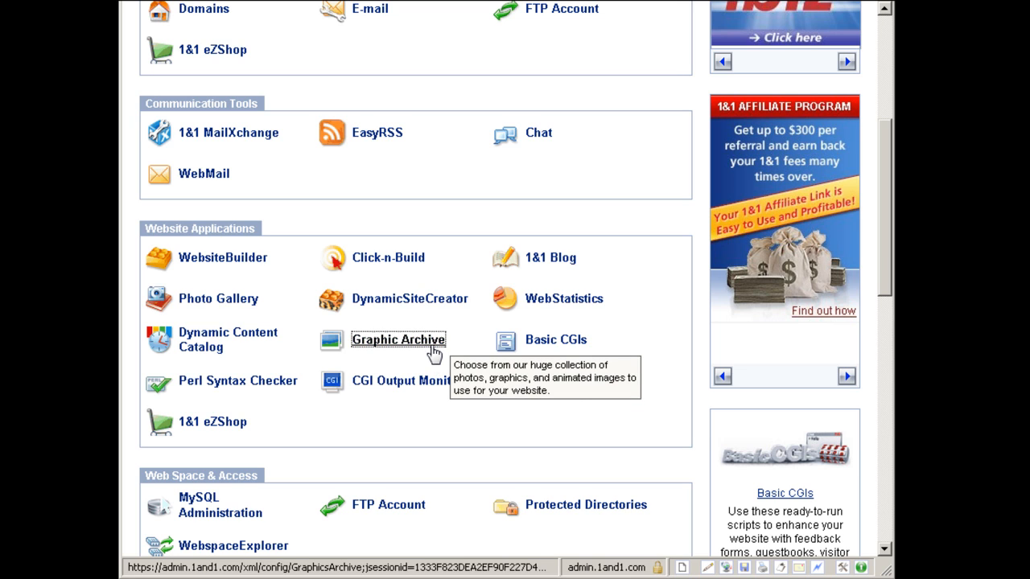
pyautogui.click(398, 339)
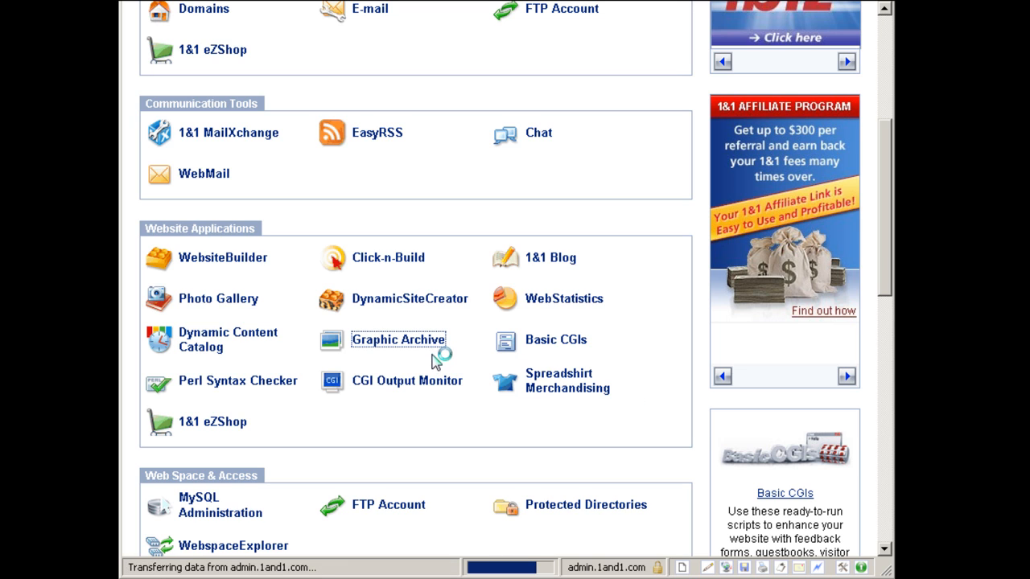
# Accept the Graphic Archive Terms and Conditions and continue to its category browser.
pyautogui.click(397, 339)
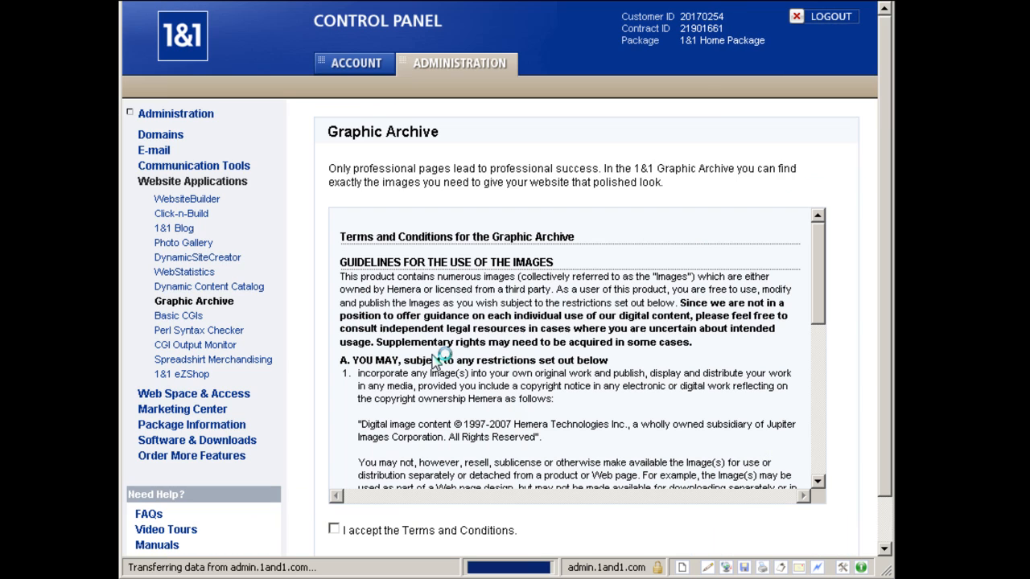
pyautogui.click(334, 531)
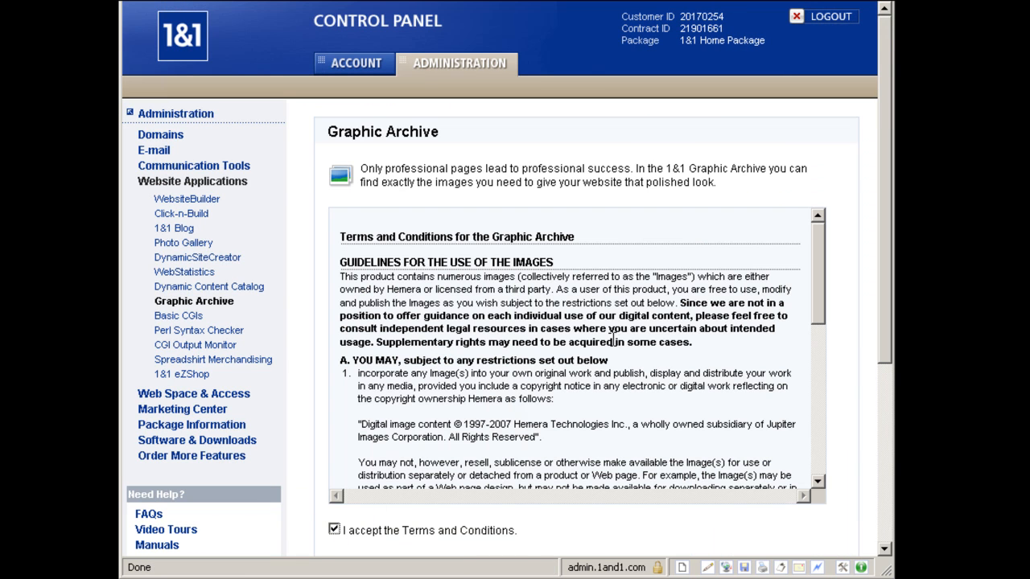
pyautogui.scroll(-3)
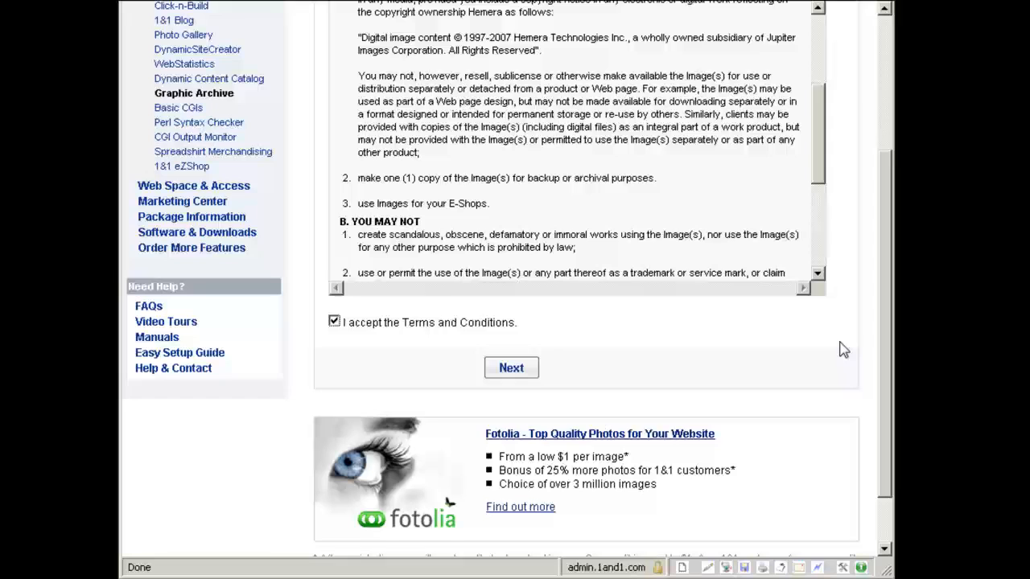
pyautogui.click(512, 367)
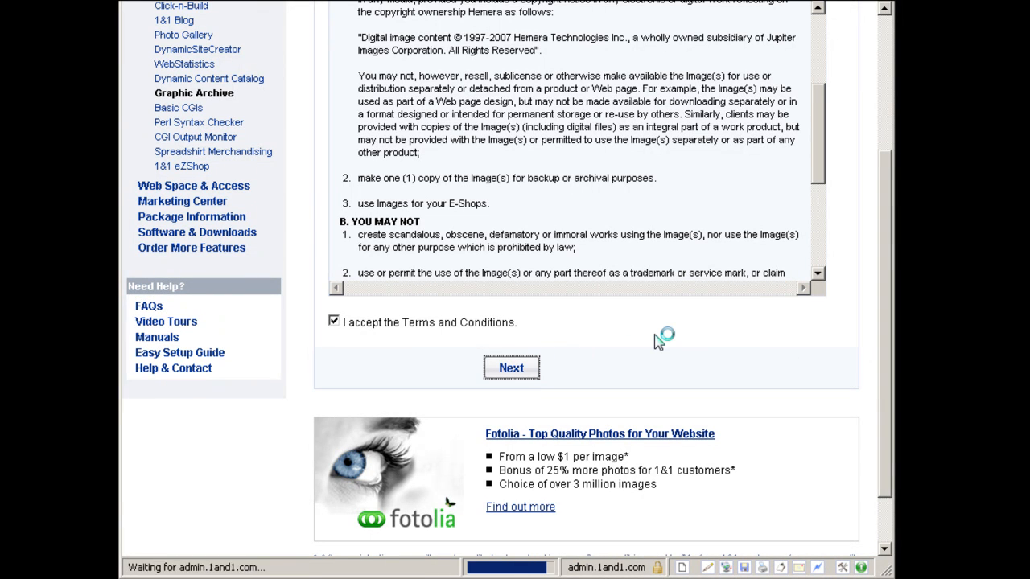
pyautogui.click(511, 367)
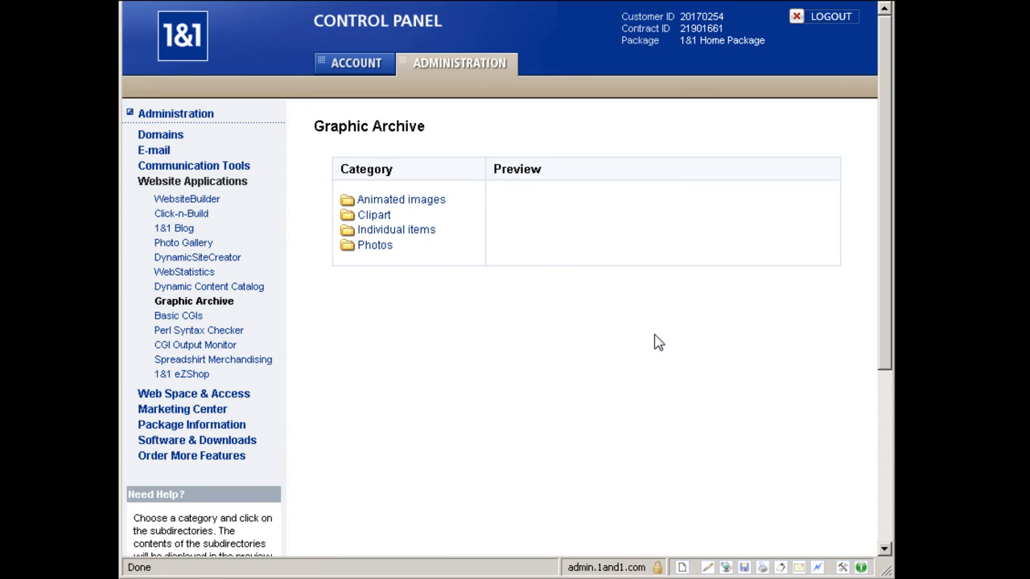
pyautogui.moveTo(644, 318)
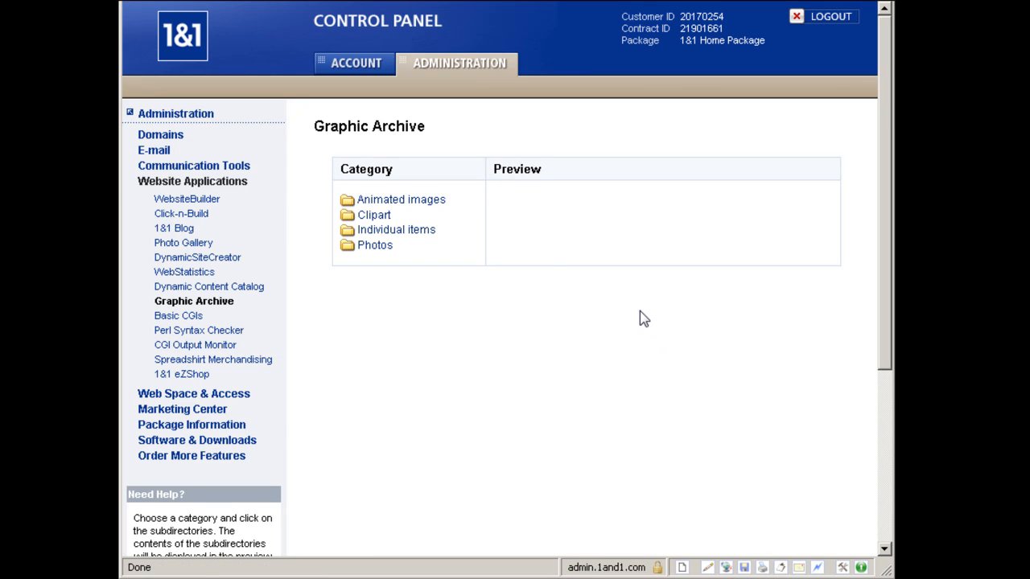
pyautogui.moveTo(451, 331)
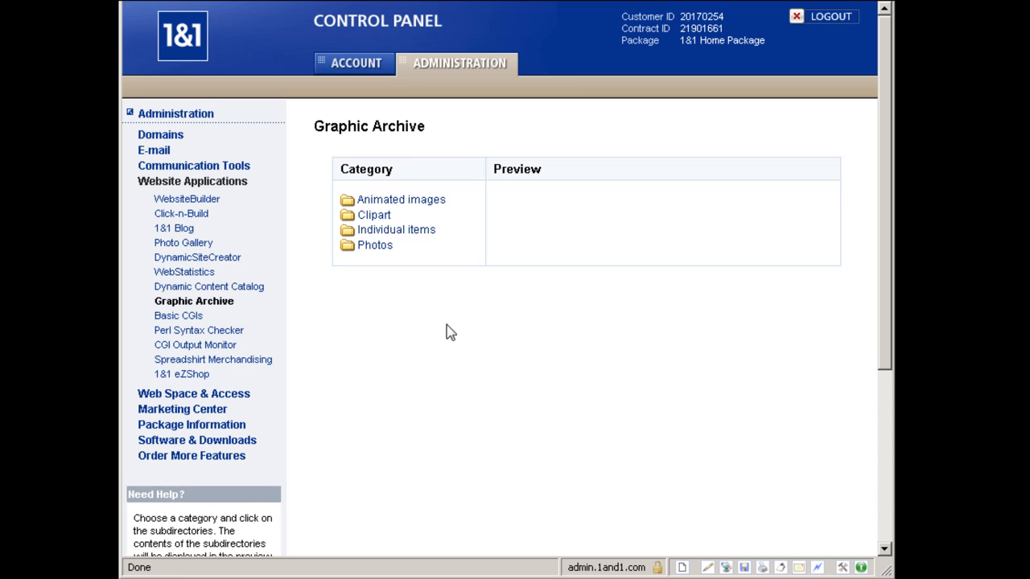
# Expand the Photos category and then its Education subcategory.
pyautogui.click(375, 245)
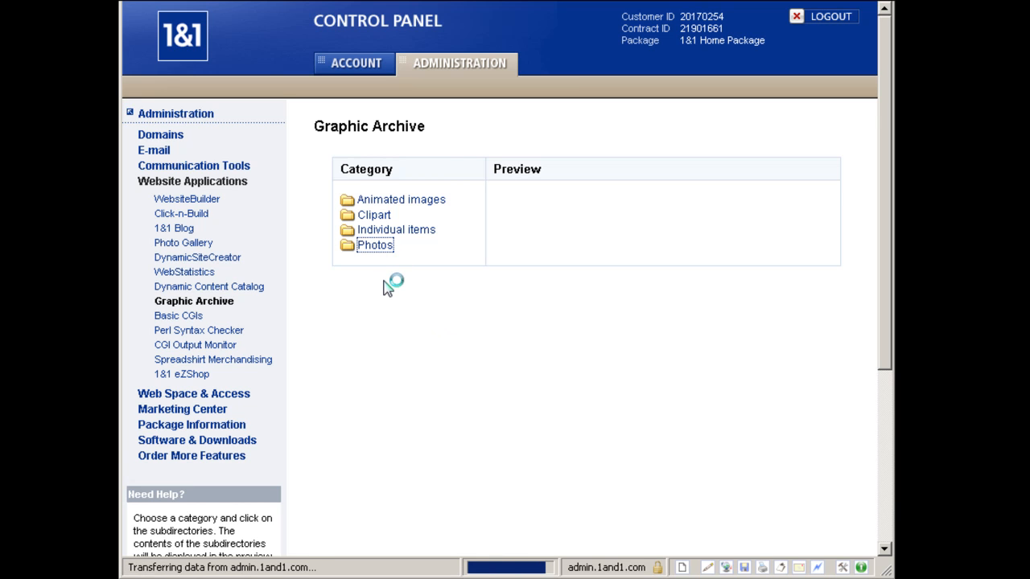
pyautogui.click(375, 245)
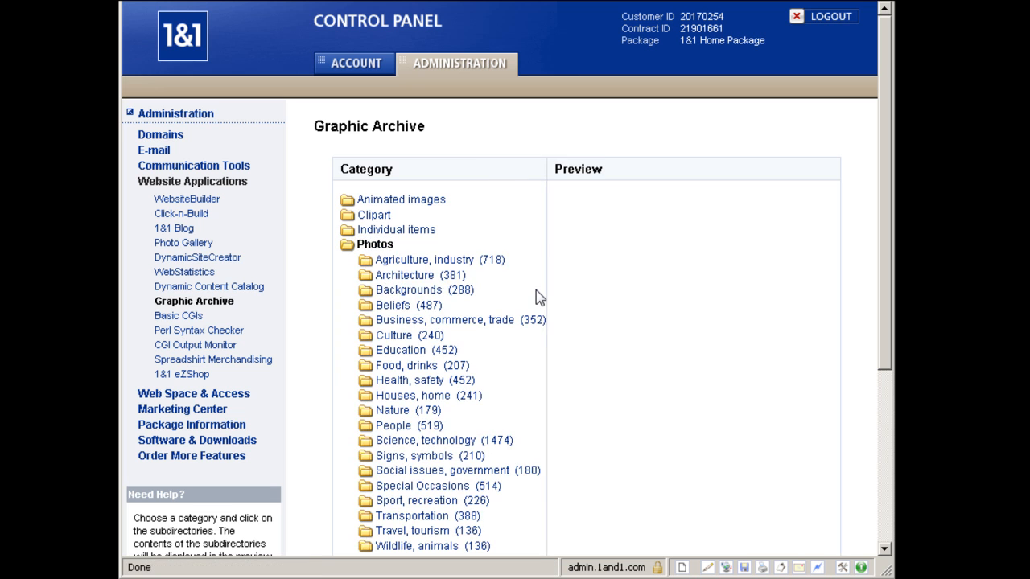
pyautogui.scroll(-3)
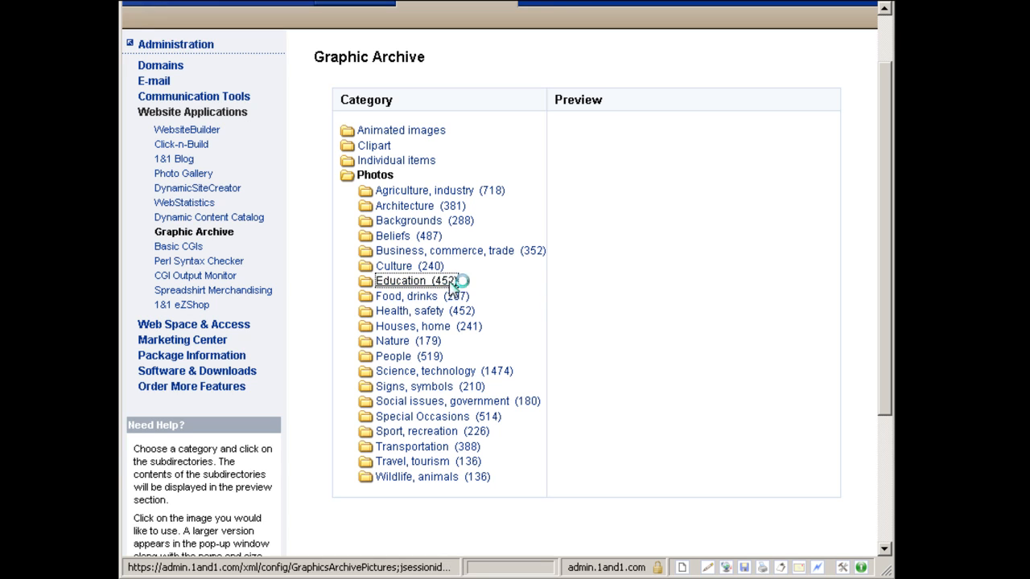
pyautogui.click(401, 280)
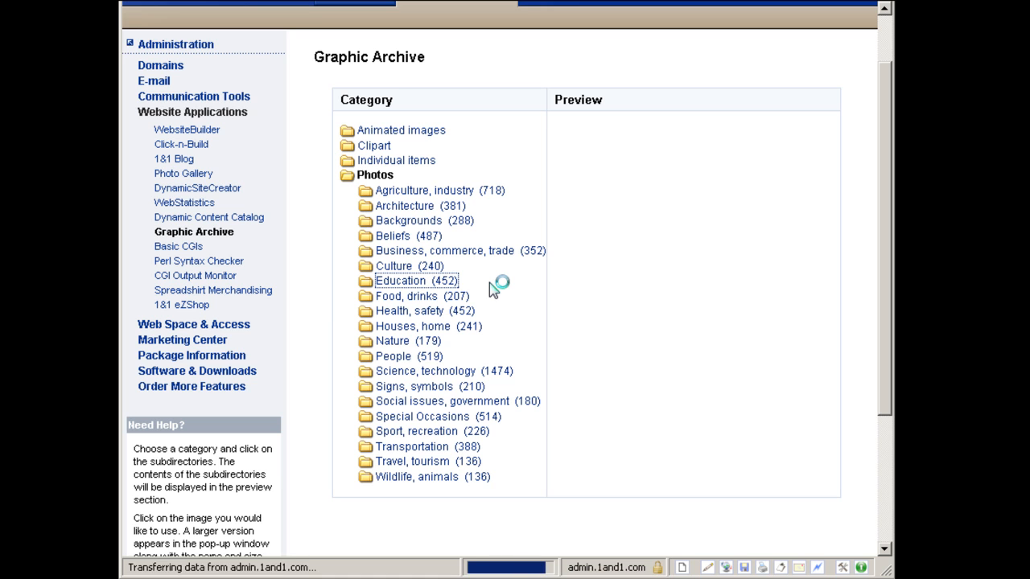
# Browse the Education subfolders and show the Students (girls) 1 photos.
pyautogui.click(399, 280)
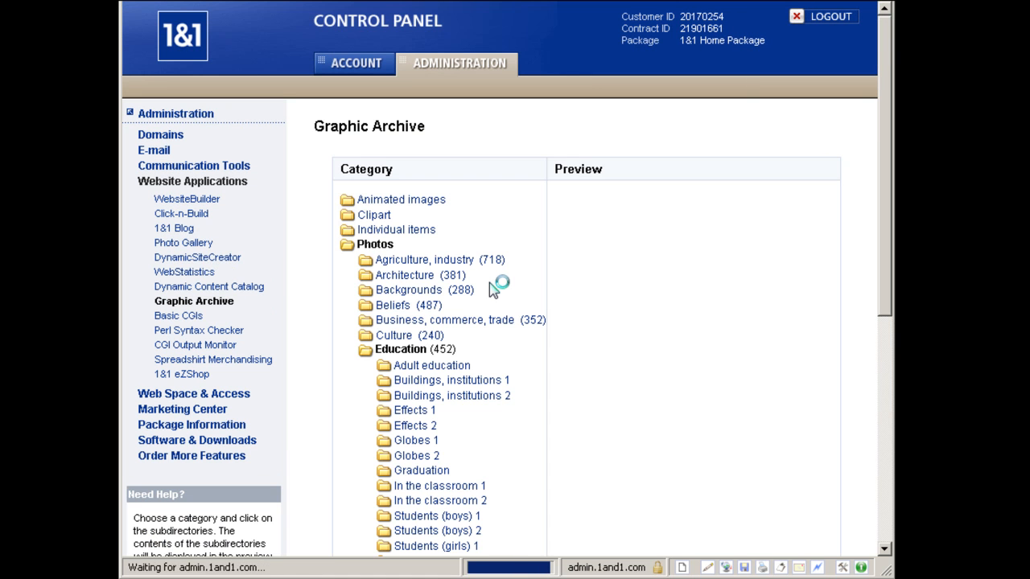
pyautogui.scroll(-3)
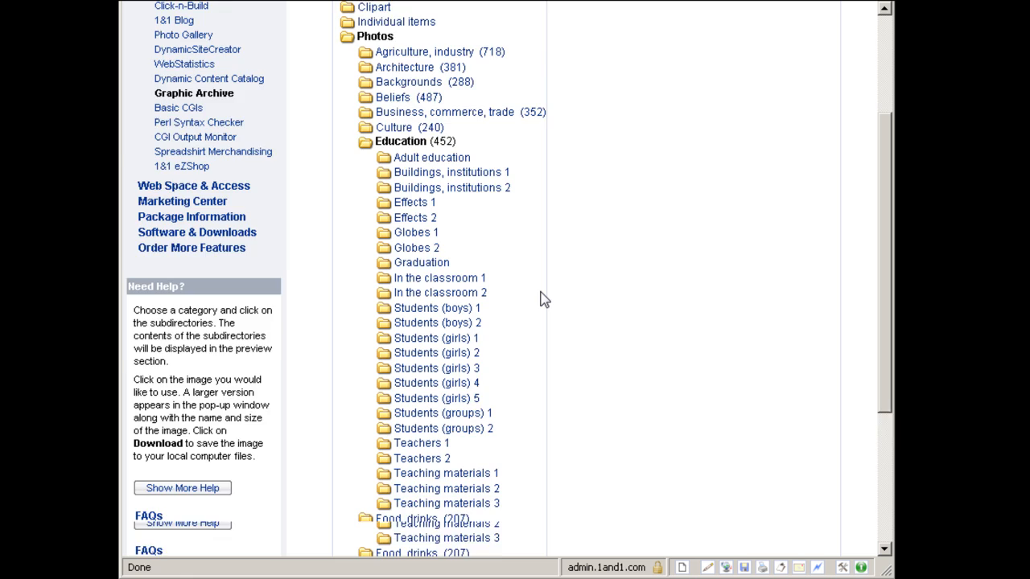
pyautogui.scroll(-3)
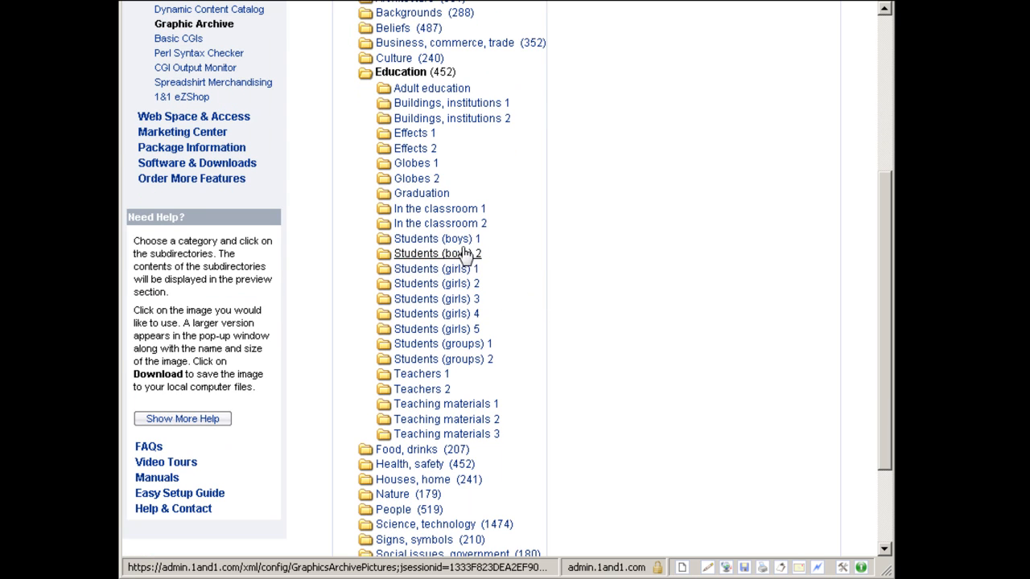
pyautogui.click(438, 253)
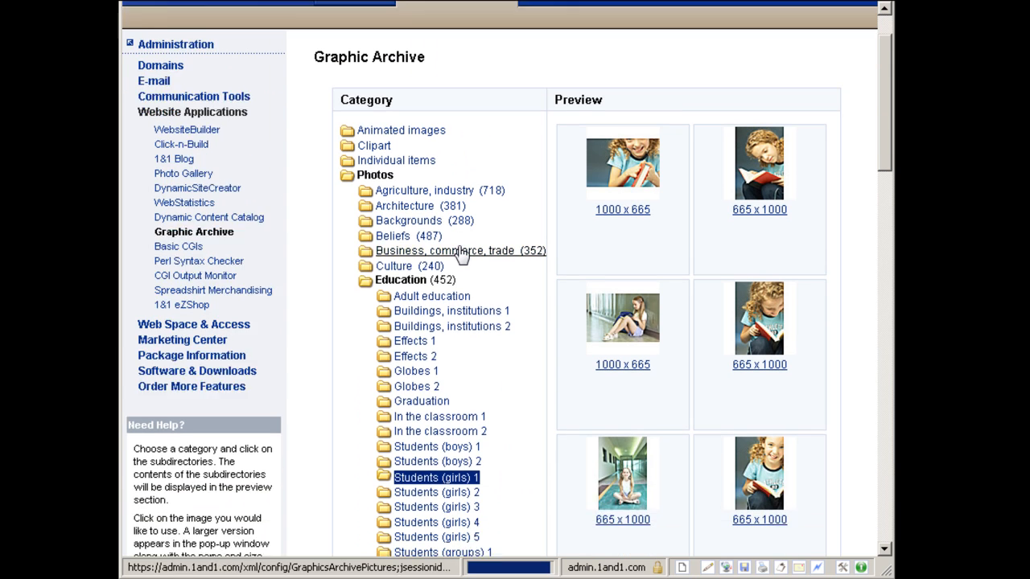
# Scroll through the Students (girls) 1 preview photos.
pyautogui.scroll(-3)
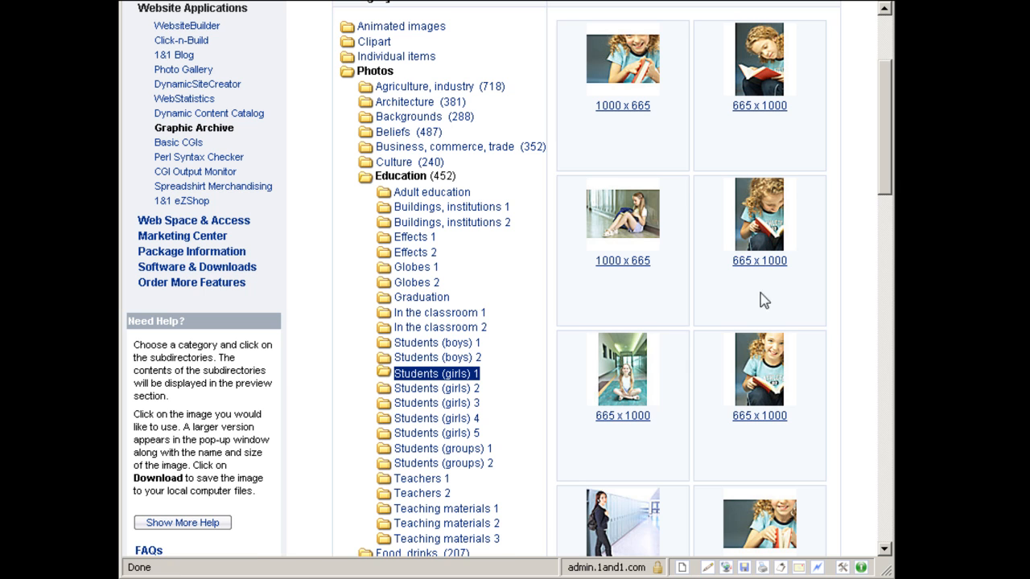
pyautogui.moveTo(500, 286)
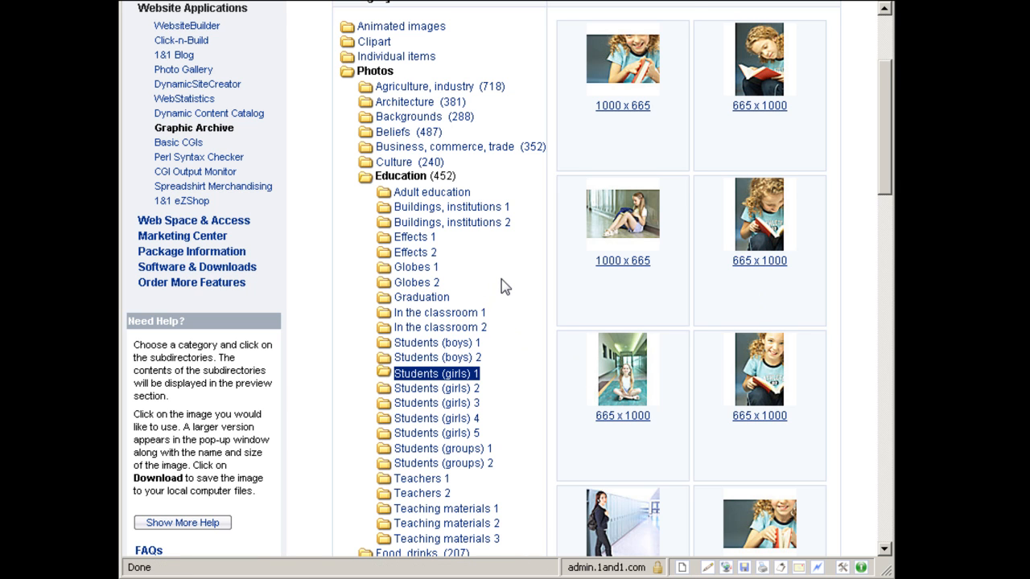
pyautogui.scroll(-3)
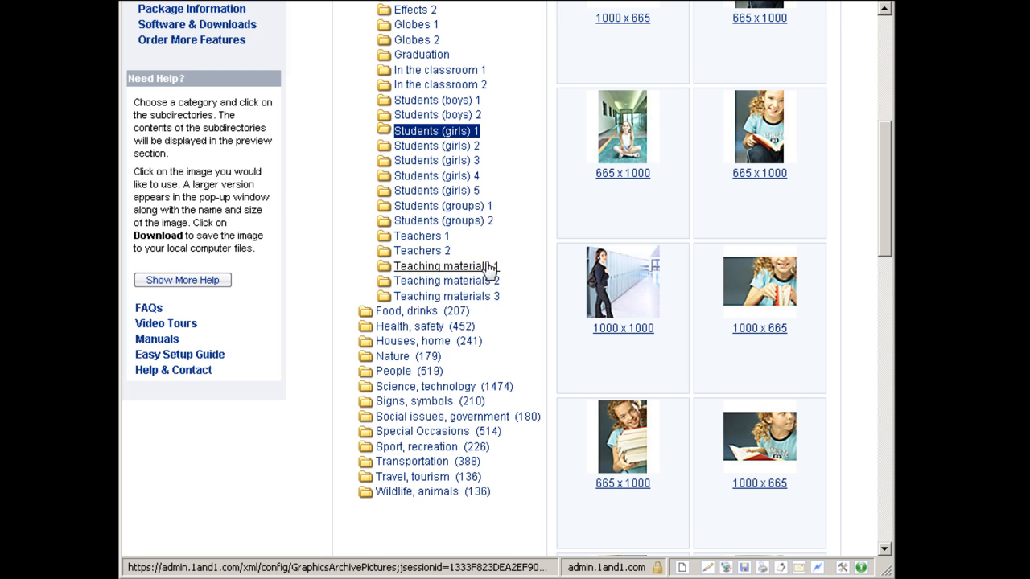
pyautogui.scroll(3)
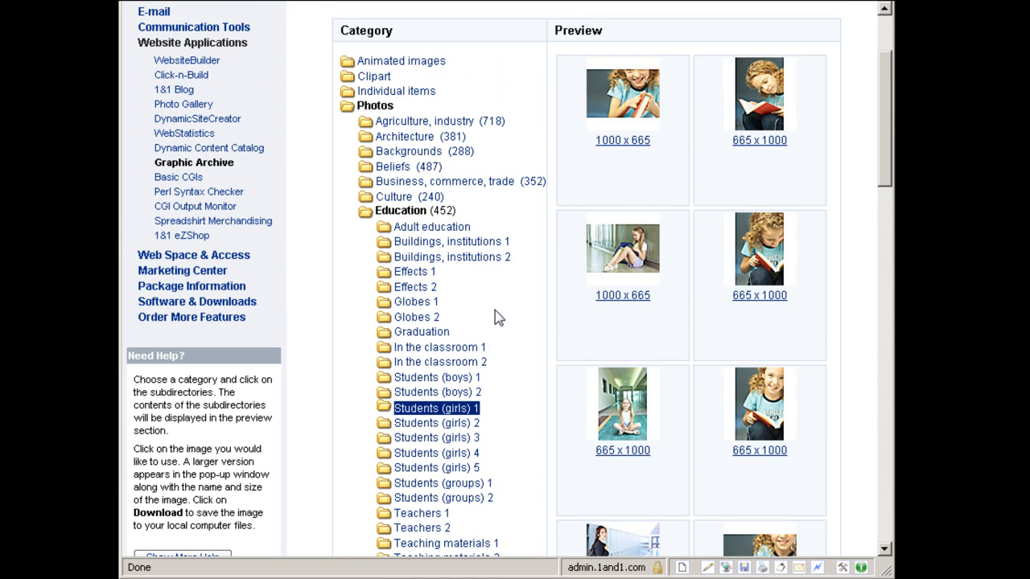
pyautogui.moveTo(506, 312)
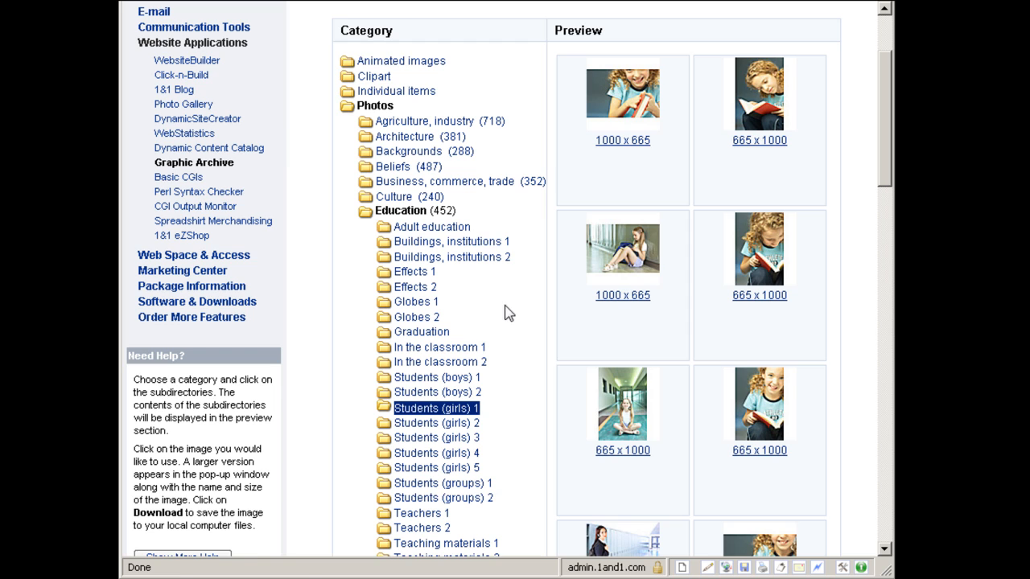
pyautogui.moveTo(193, 41)
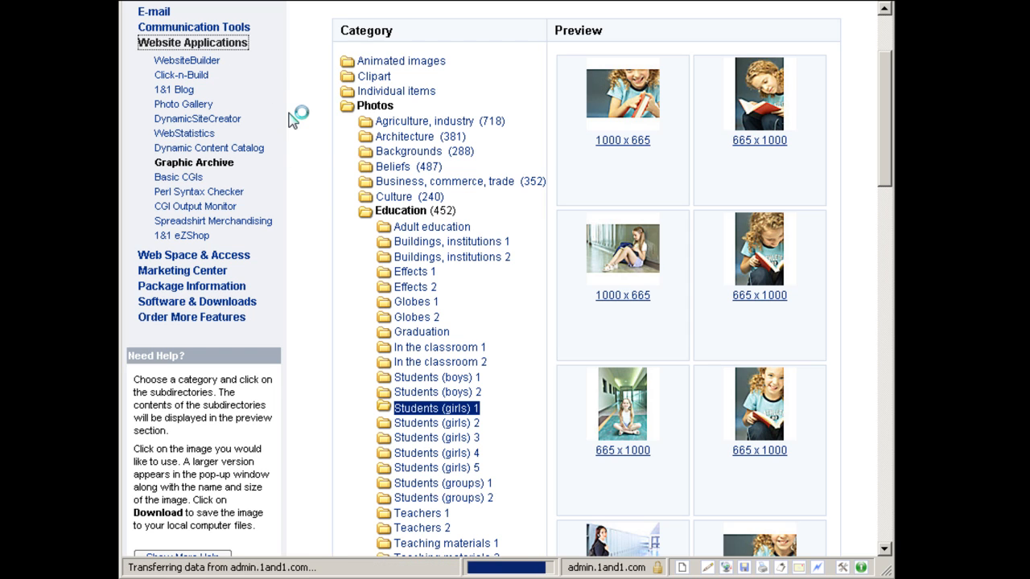
# Return to the Administration overview and scroll to its Website Applications section.
pyautogui.click(193, 42)
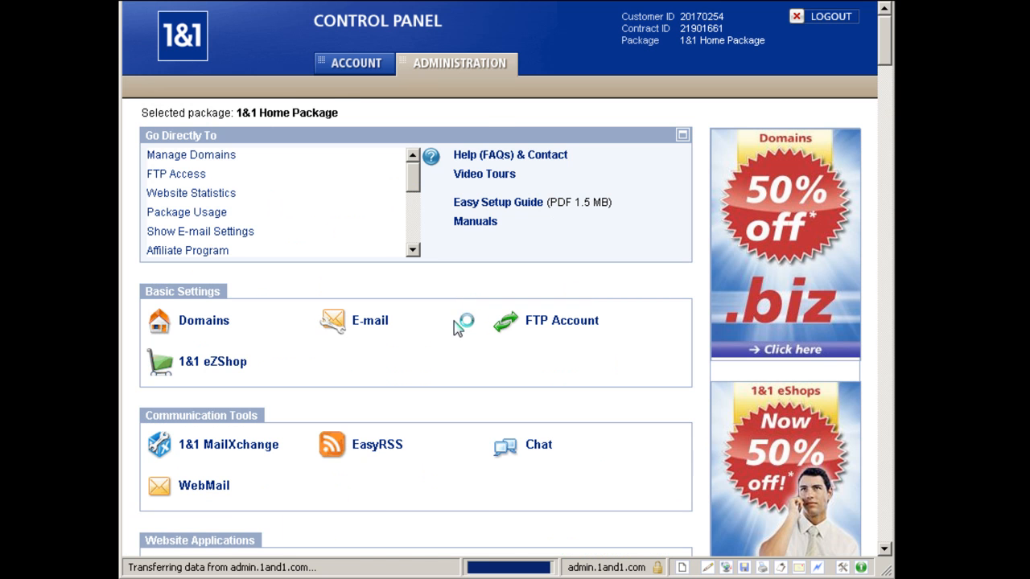
pyautogui.scroll(-3)
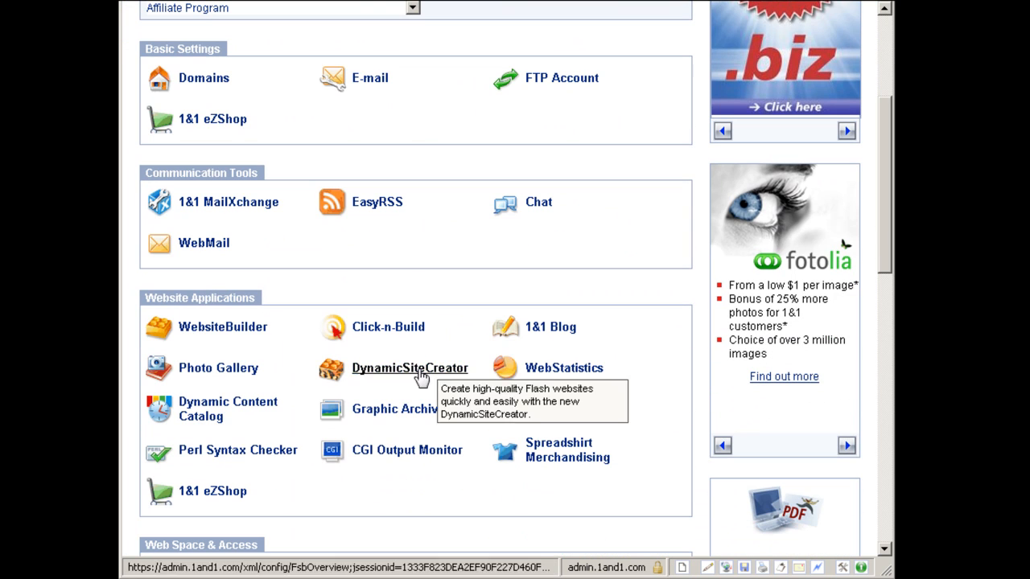
pyautogui.scroll(-3)
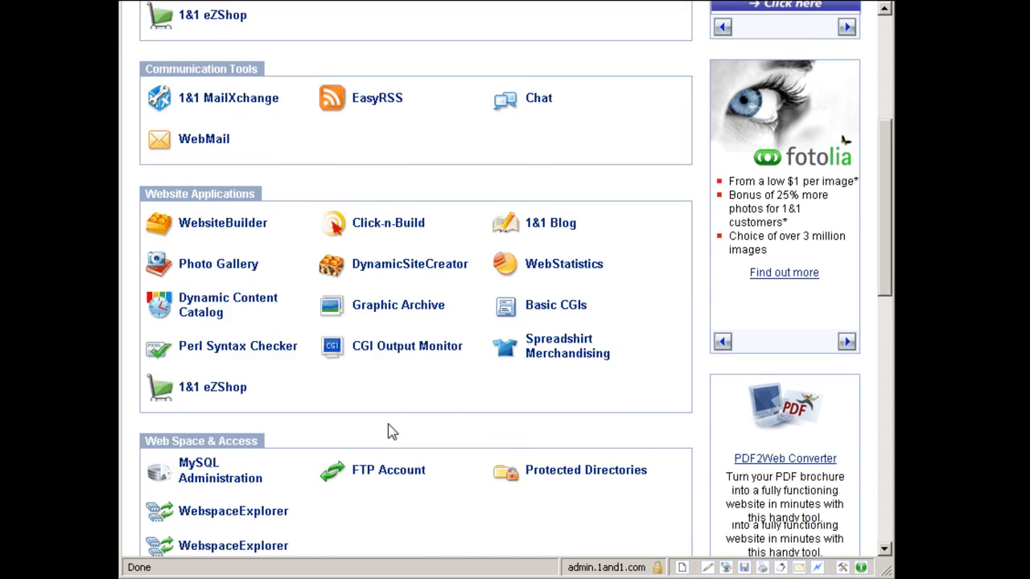
pyautogui.scroll(-3)
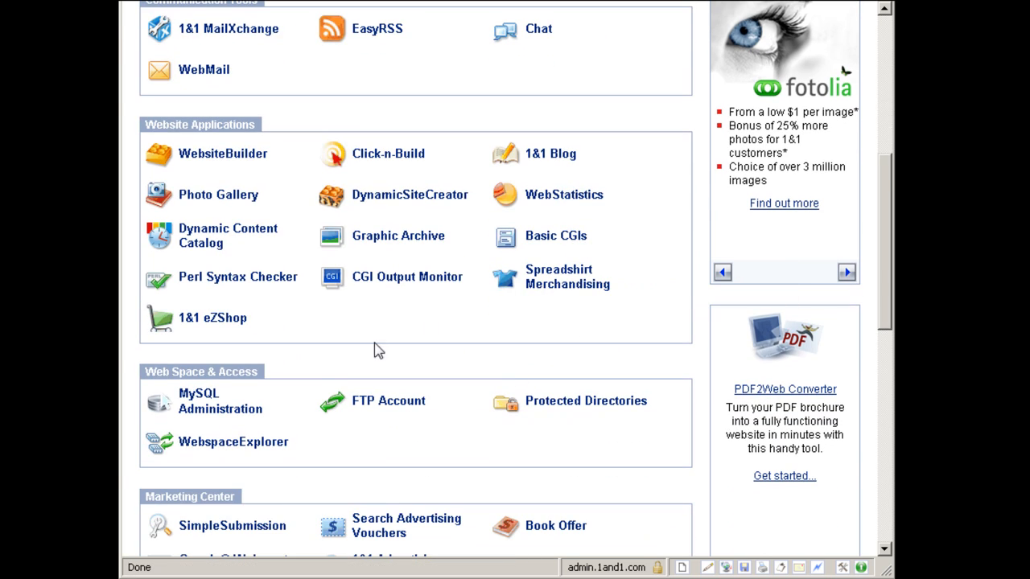
pyautogui.moveTo(367, 313)
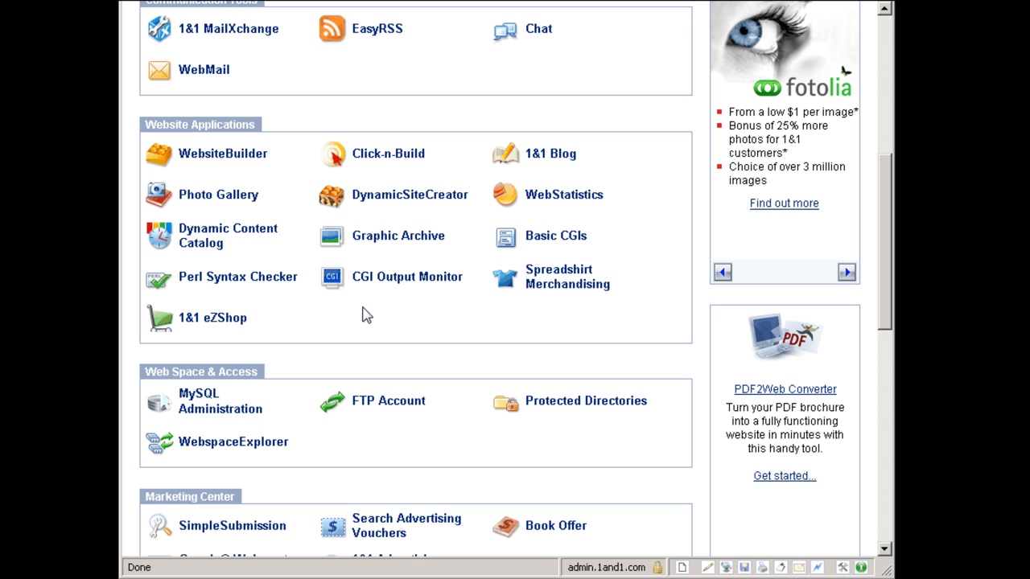
pyautogui.moveTo(569, 303)
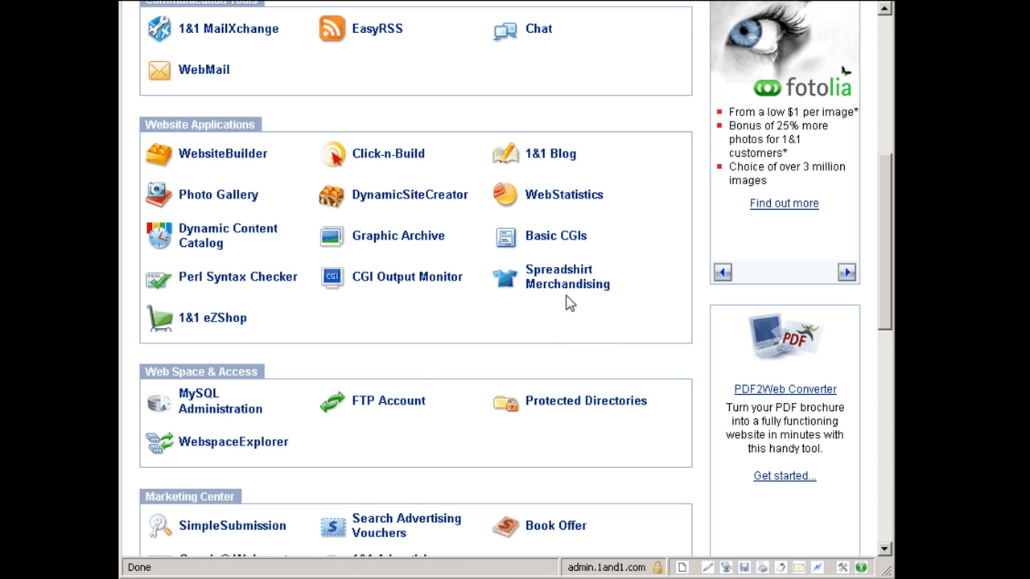
pyautogui.moveTo(563, 282)
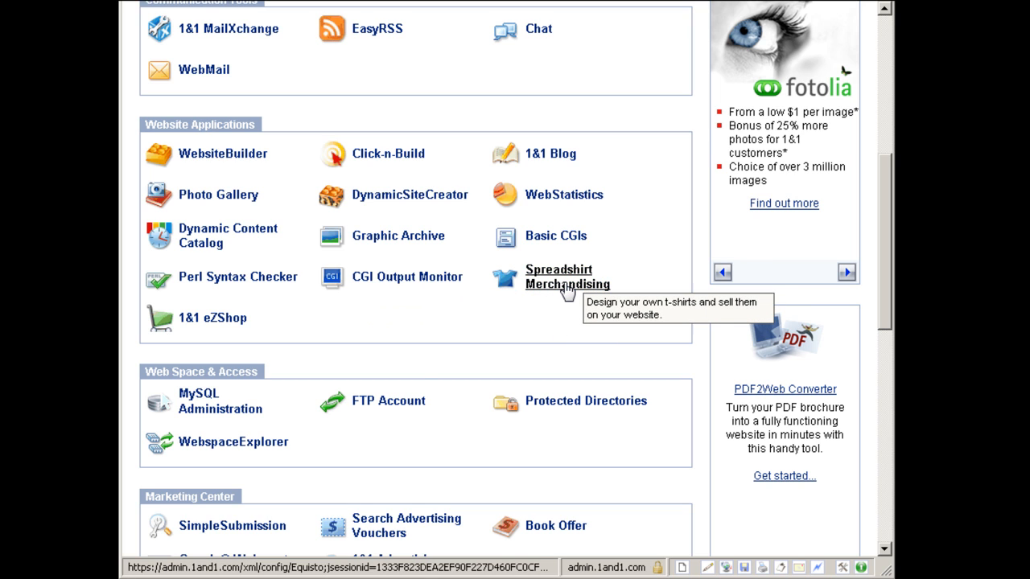
pyautogui.moveTo(231, 344)
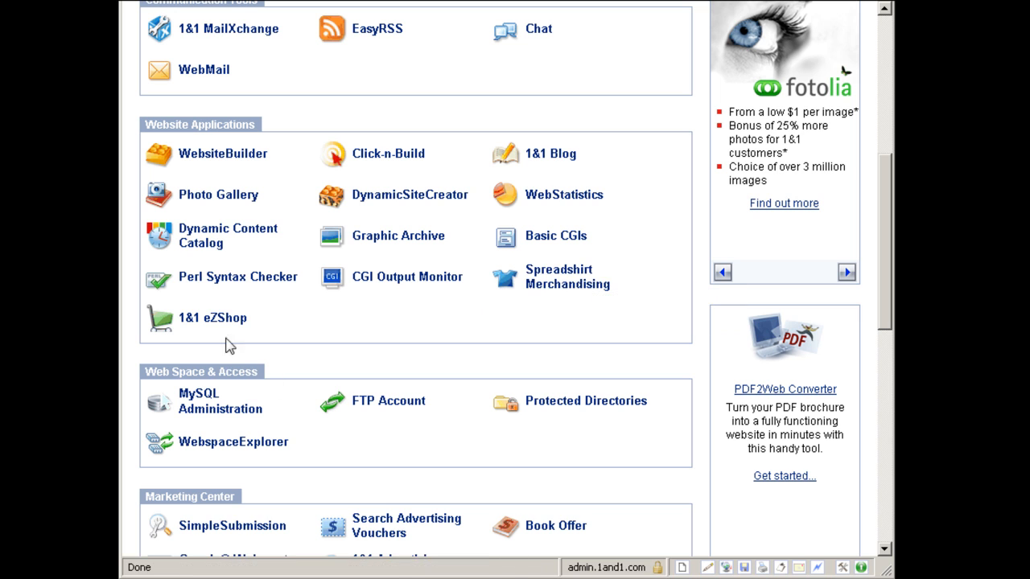
pyautogui.scroll(-3)
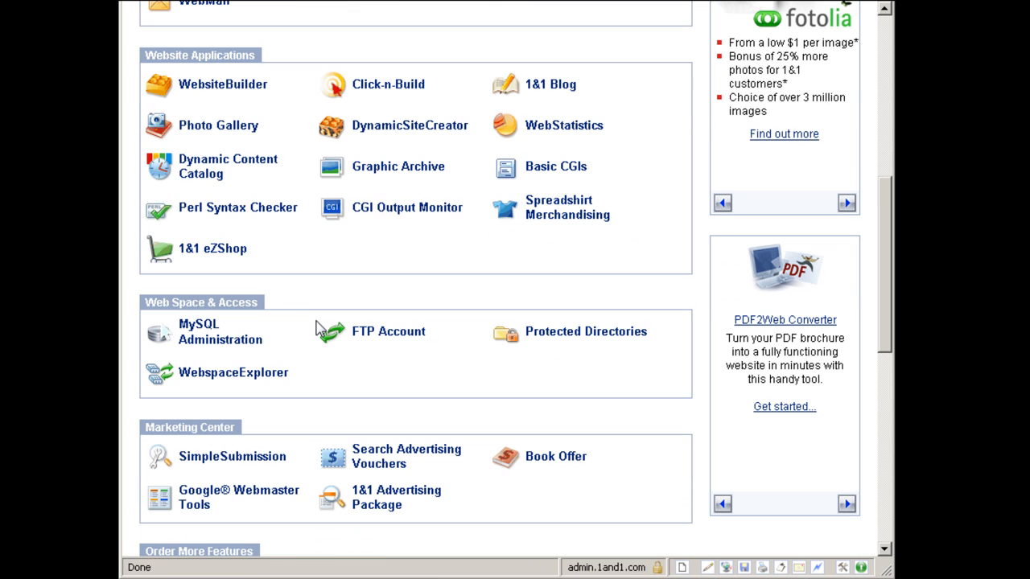
pyautogui.moveTo(270, 273)
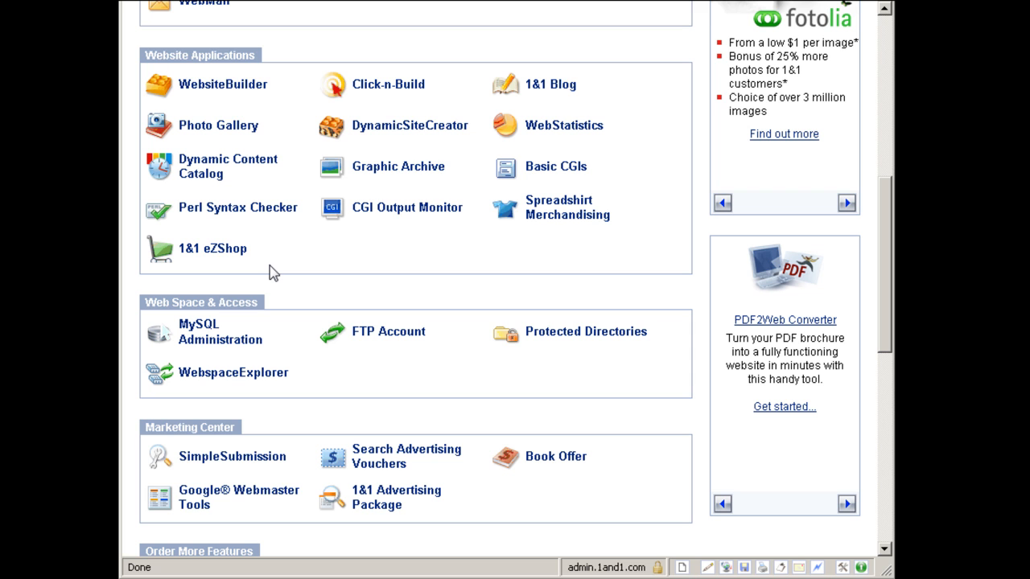
pyautogui.scroll(-3)
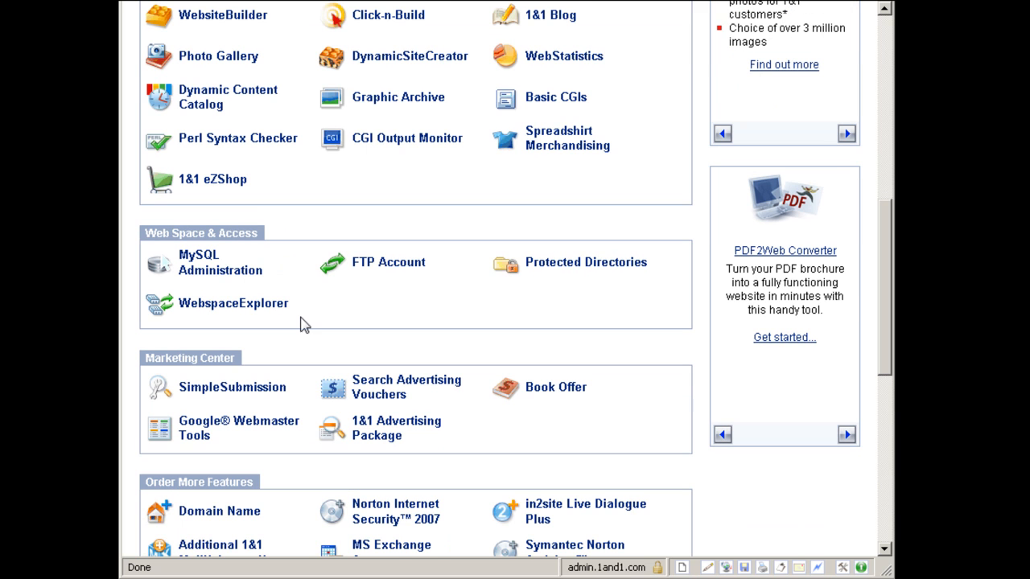
pyautogui.scroll(-3)
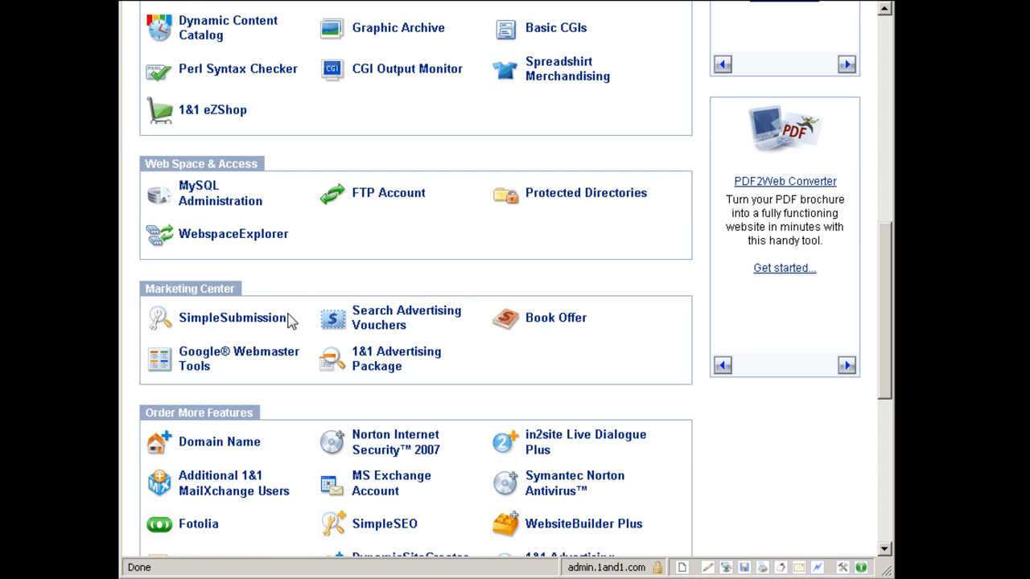
pyautogui.moveTo(232, 218)
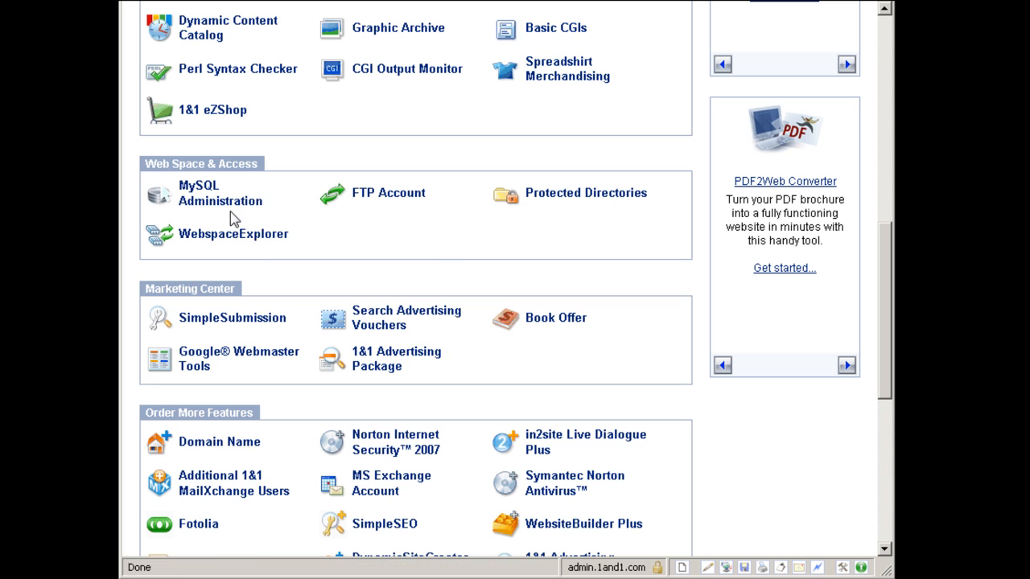
pyautogui.moveTo(556, 216)
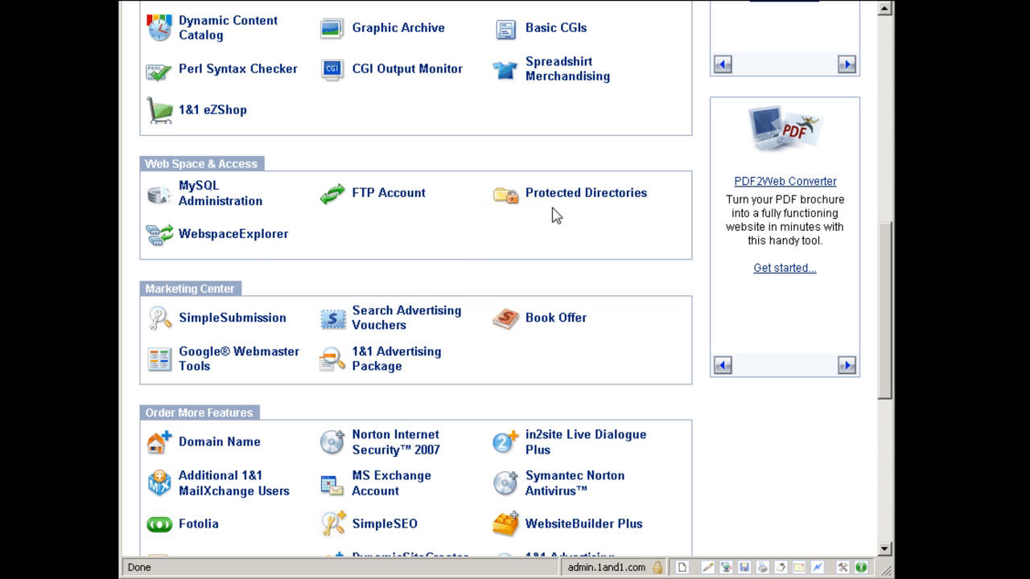
pyautogui.moveTo(555, 232)
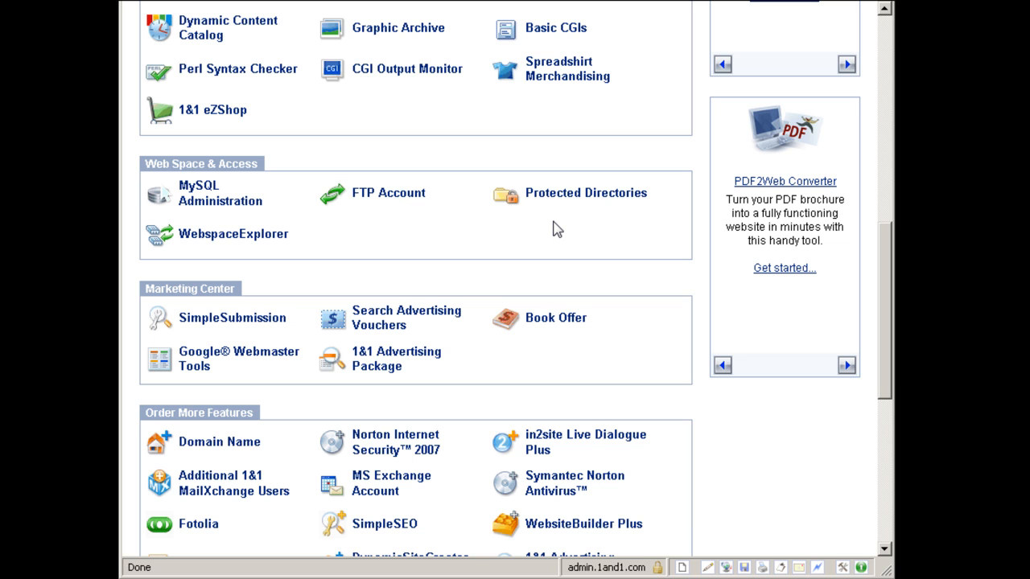
pyautogui.moveTo(537, 233)
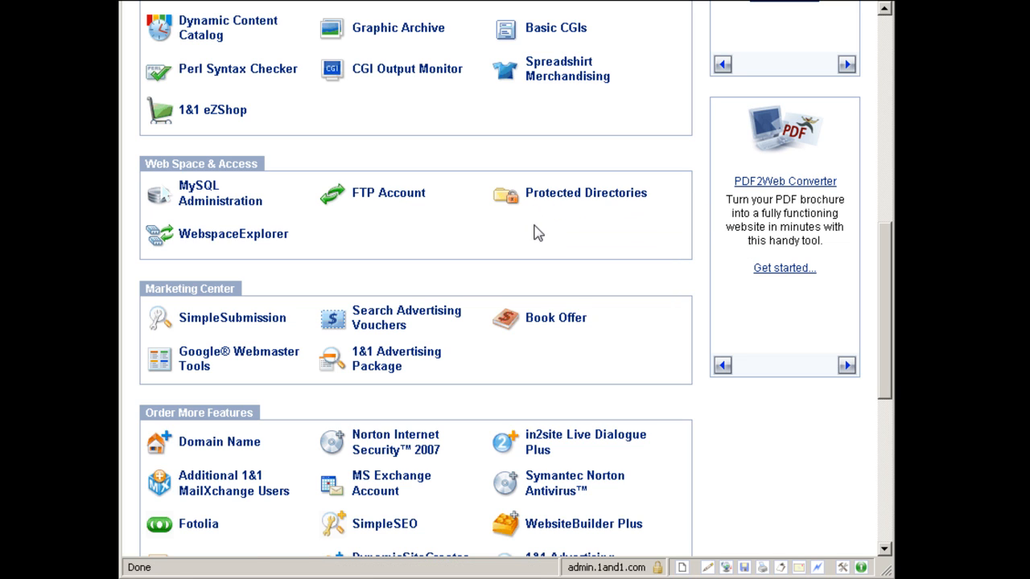
pyautogui.moveTo(255, 265)
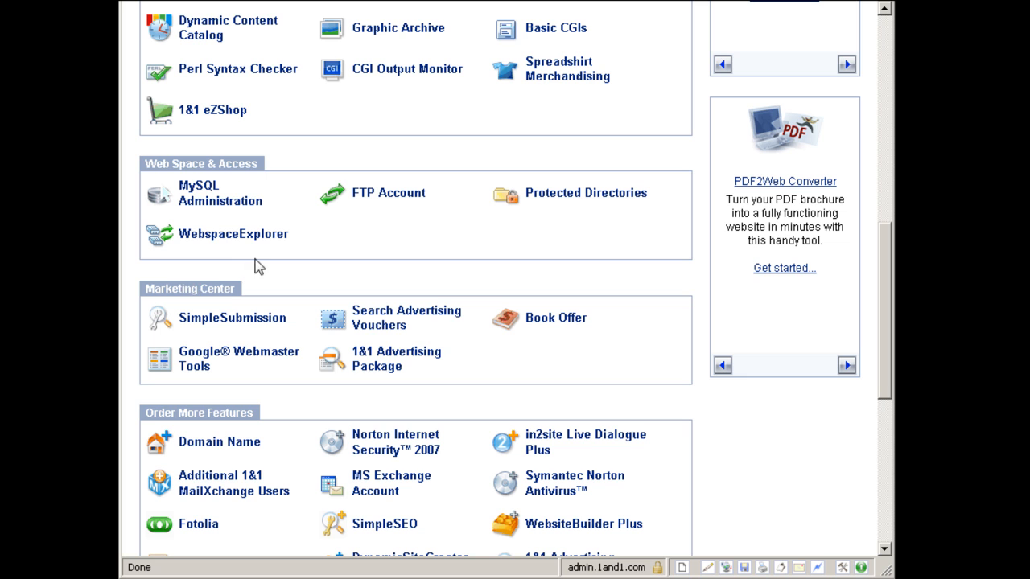
pyautogui.moveTo(217, 235)
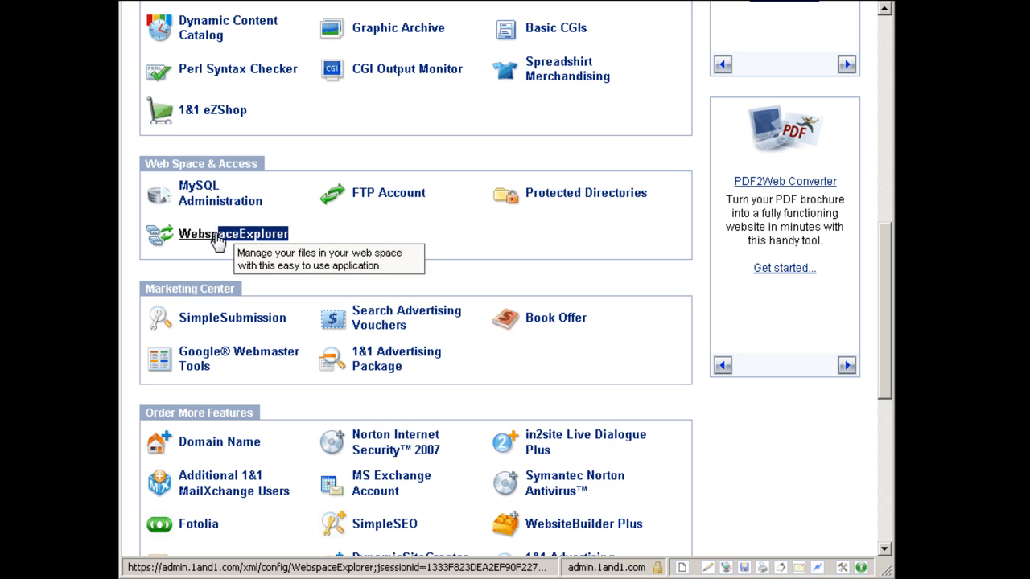
# Scroll to the Marketing Center and launch the Search Advertising Vouchers offer.
pyautogui.scroll(-3)
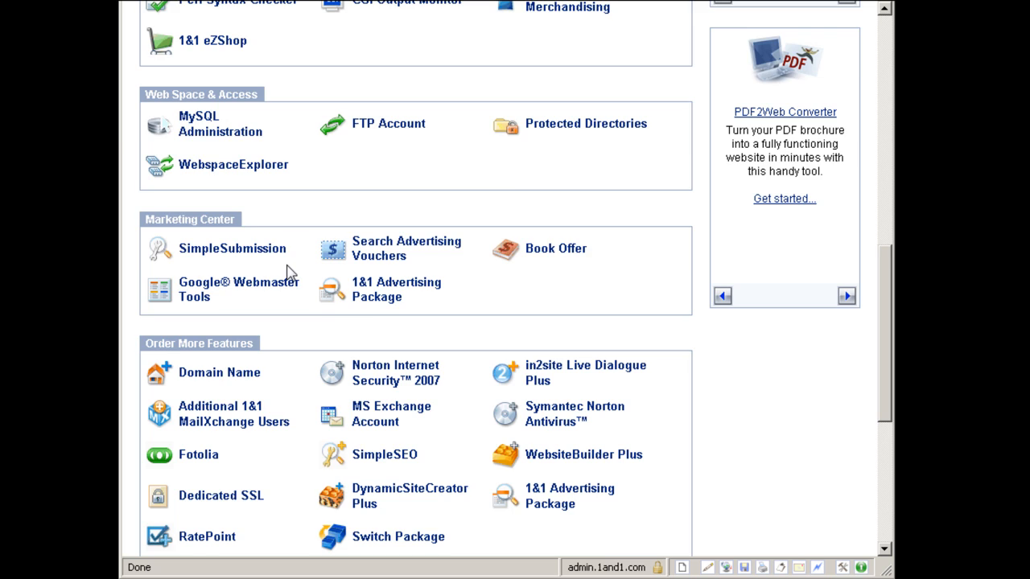
pyautogui.scroll(-3)
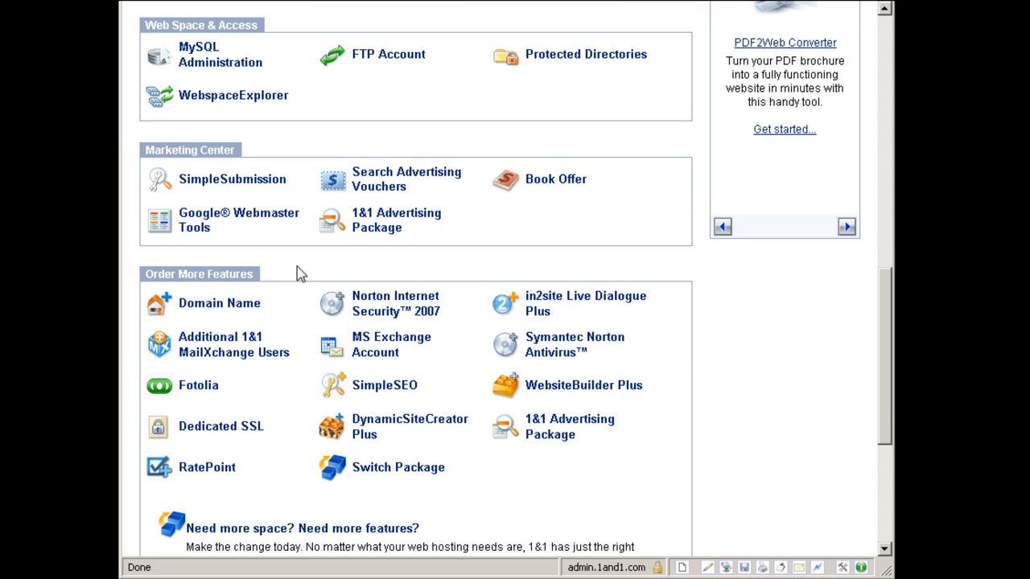
pyautogui.moveTo(309, 267)
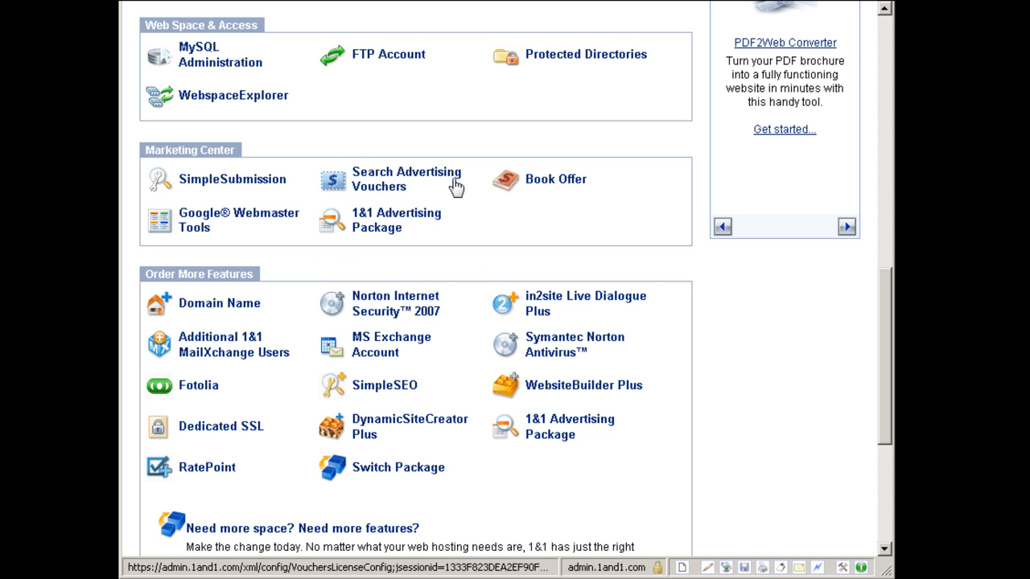
pyautogui.click(406, 179)
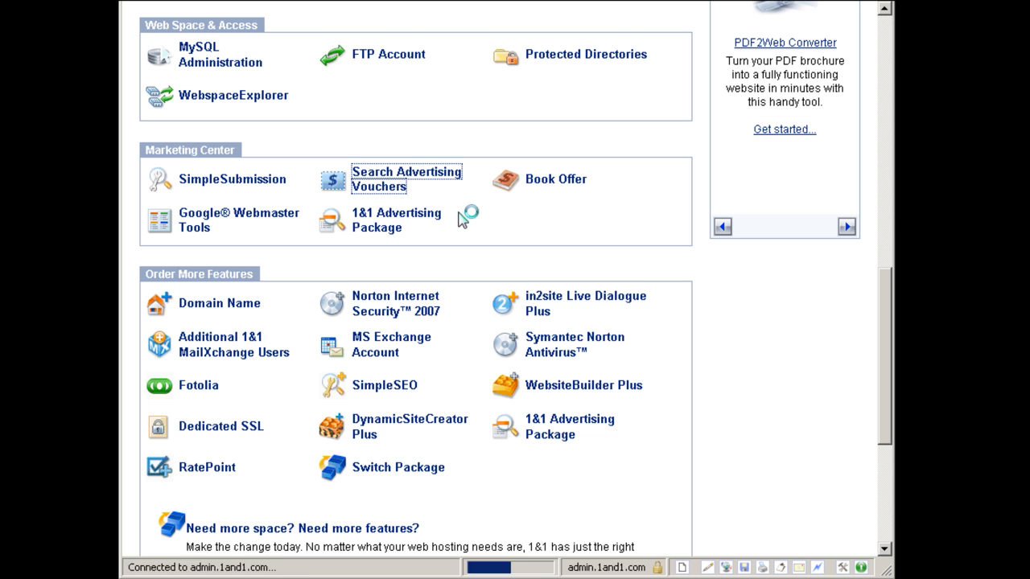
pyautogui.click(406, 179)
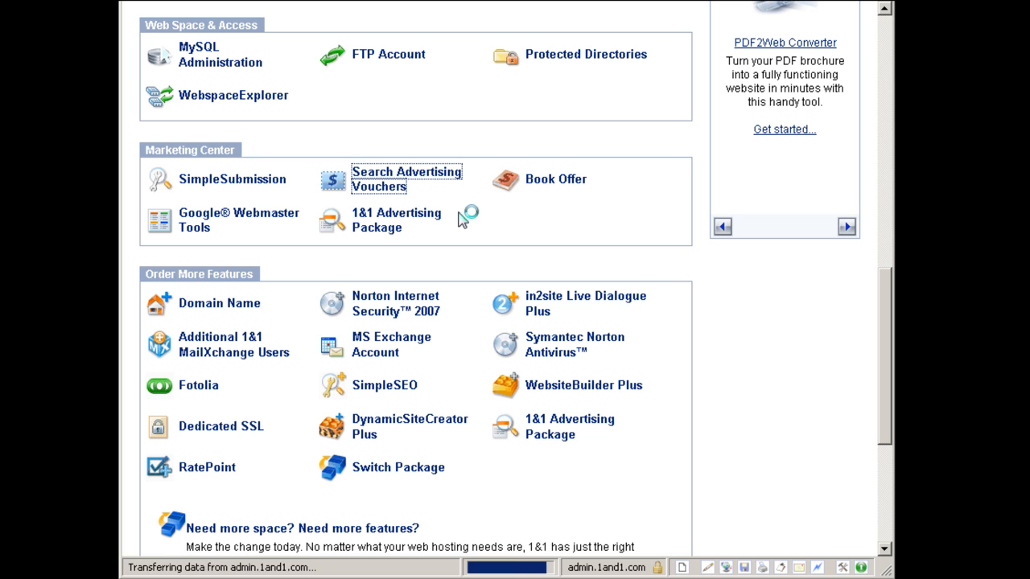
# Load the Search Advertising Vouchers page and browse its Microsoft adCenter, Google AdWords, Citysearch and Yahoo offers.
pyautogui.click(406, 178)
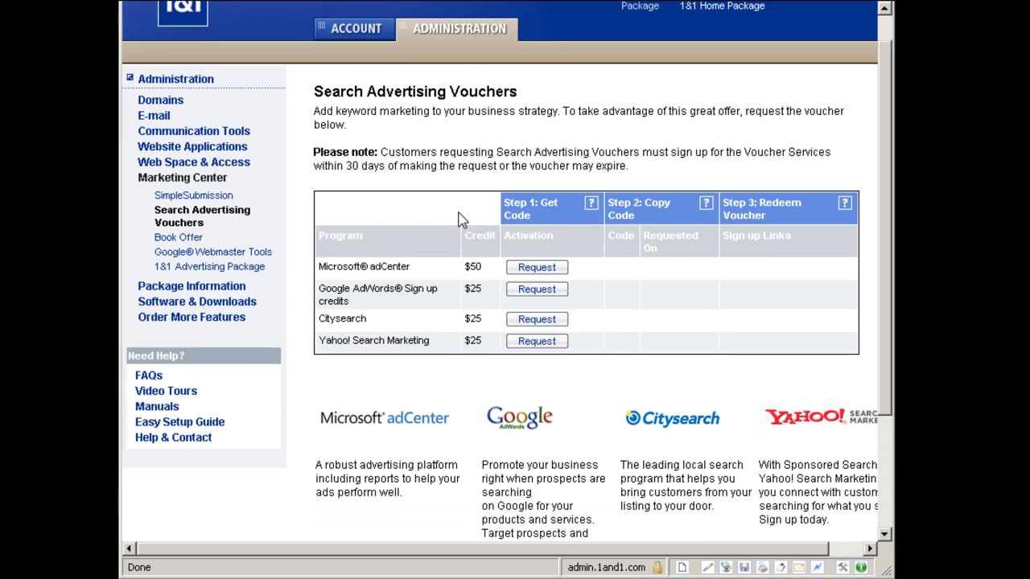
pyautogui.scroll(-3)
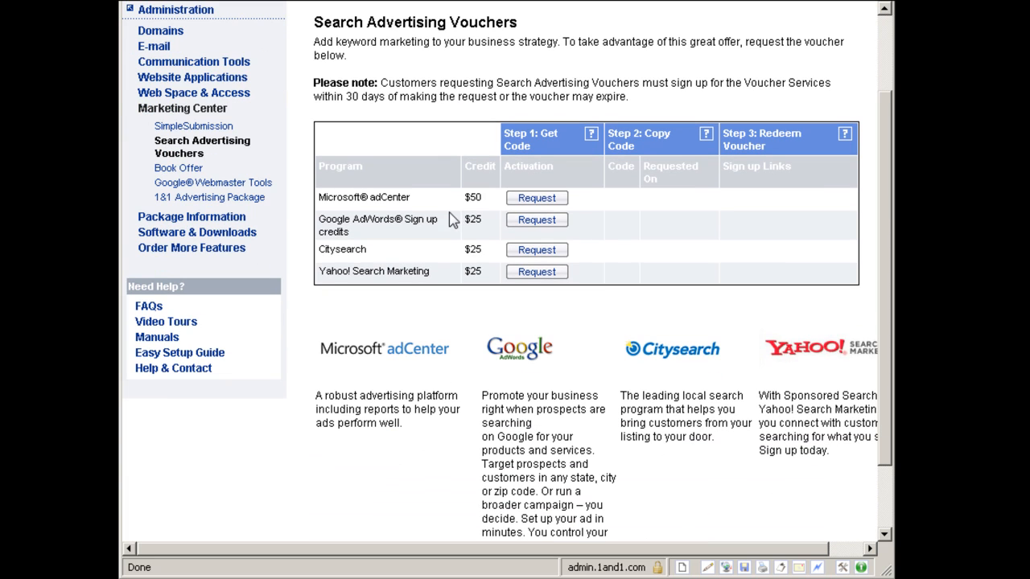
pyautogui.moveTo(438, 210)
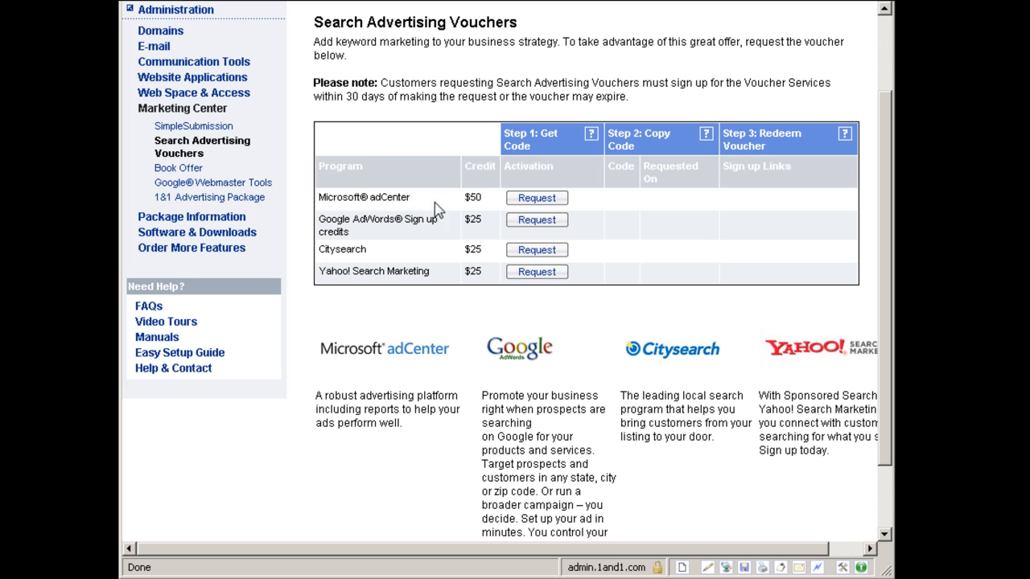
pyautogui.moveTo(405, 237)
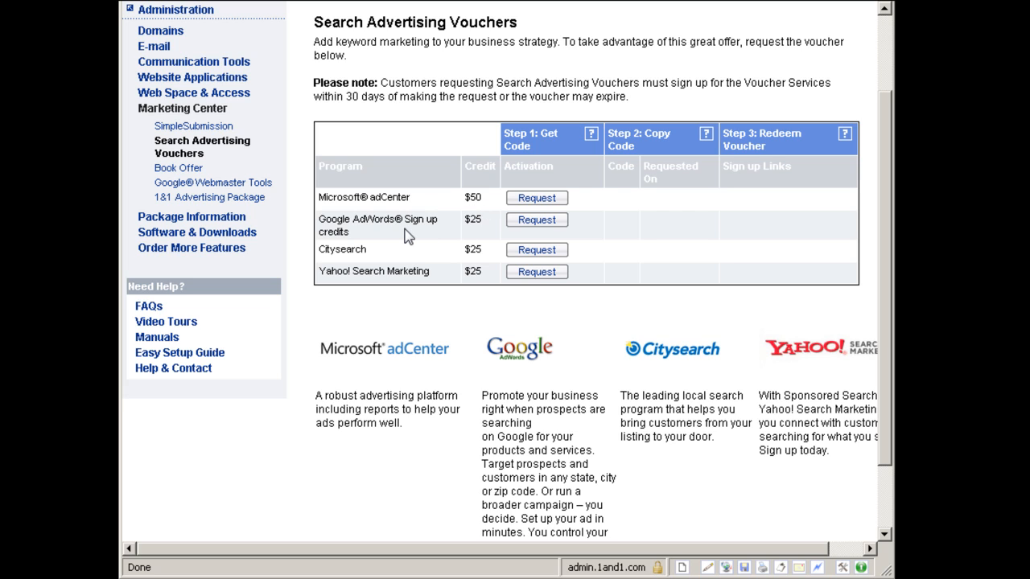
pyautogui.moveTo(486, 226)
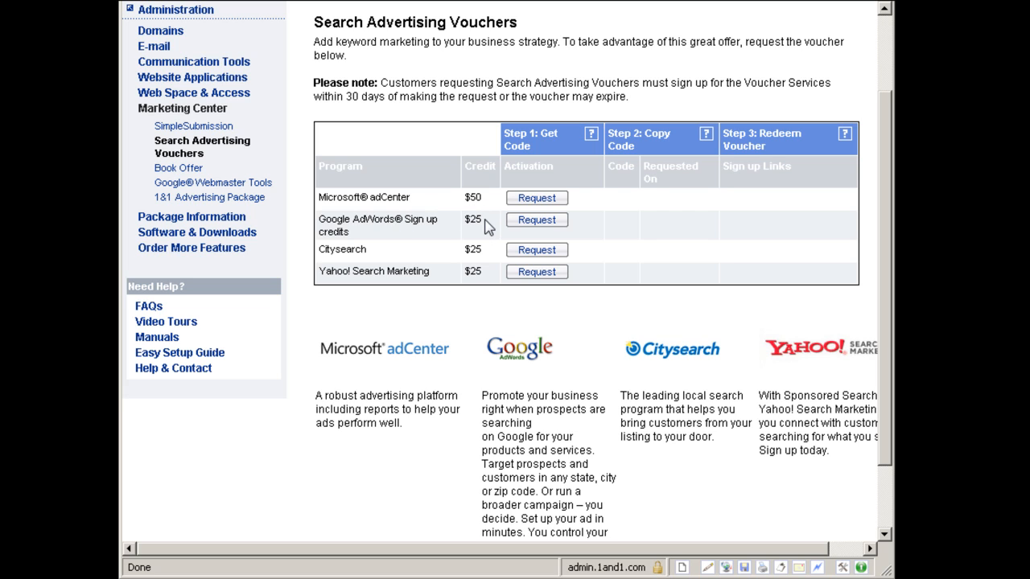
pyautogui.moveTo(483, 264)
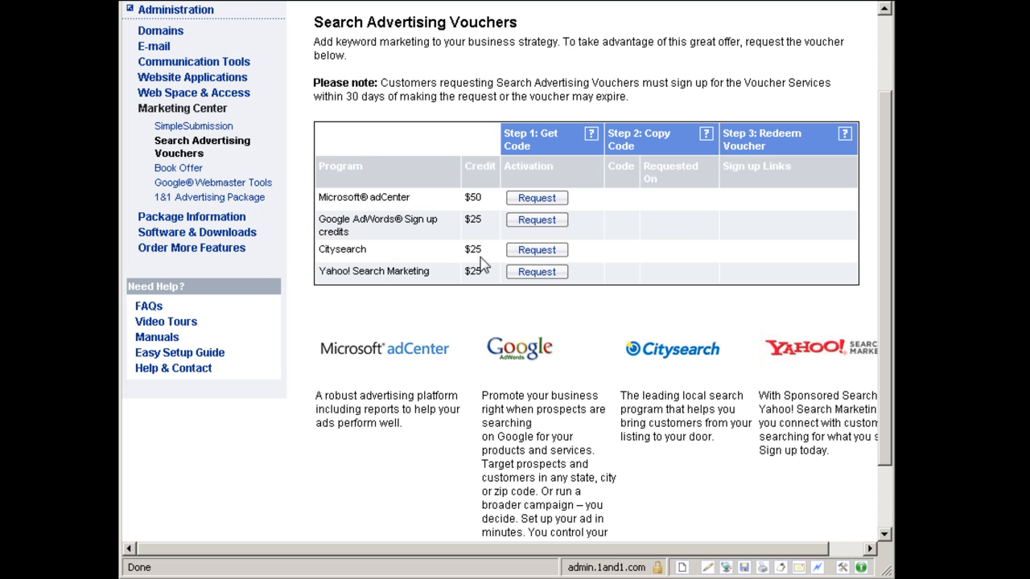
pyautogui.moveTo(418, 273)
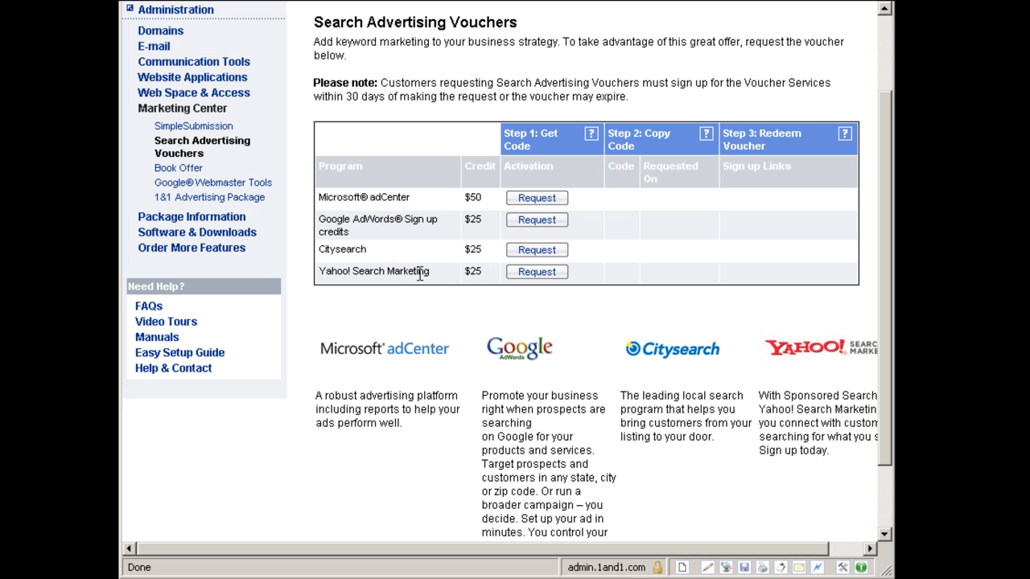
pyautogui.scroll(-3)
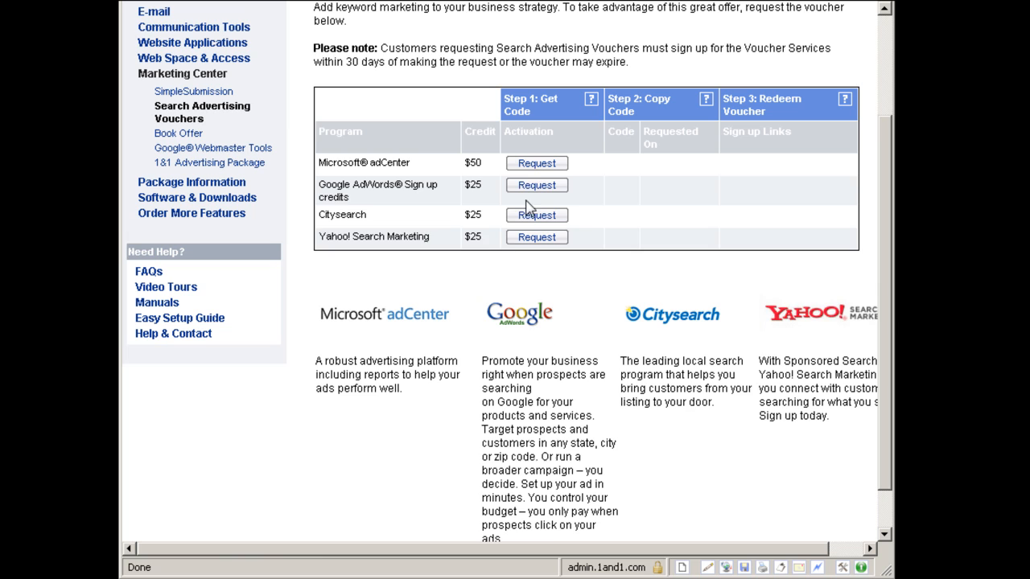
pyautogui.scroll(-3)
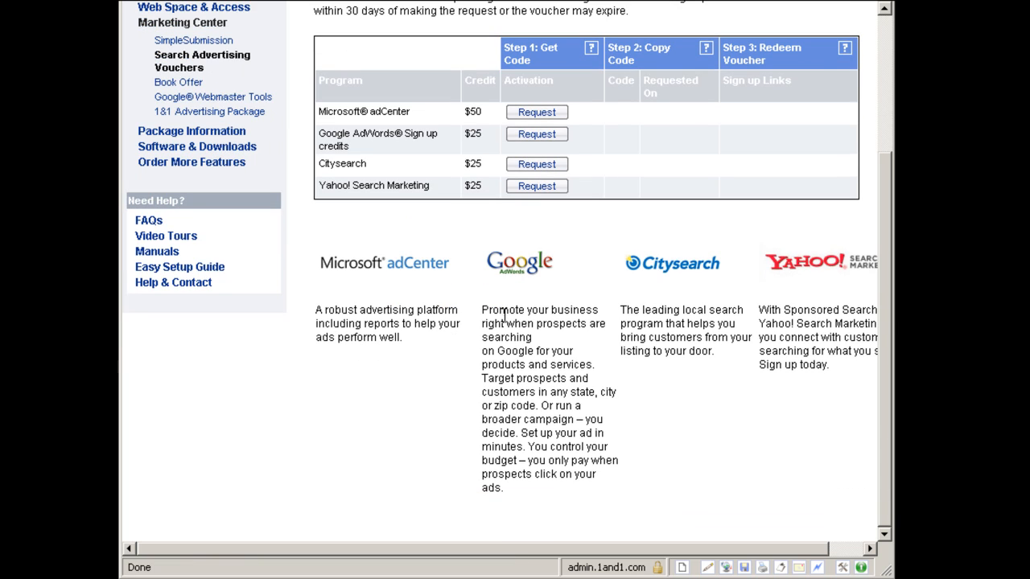
pyautogui.scroll(3)
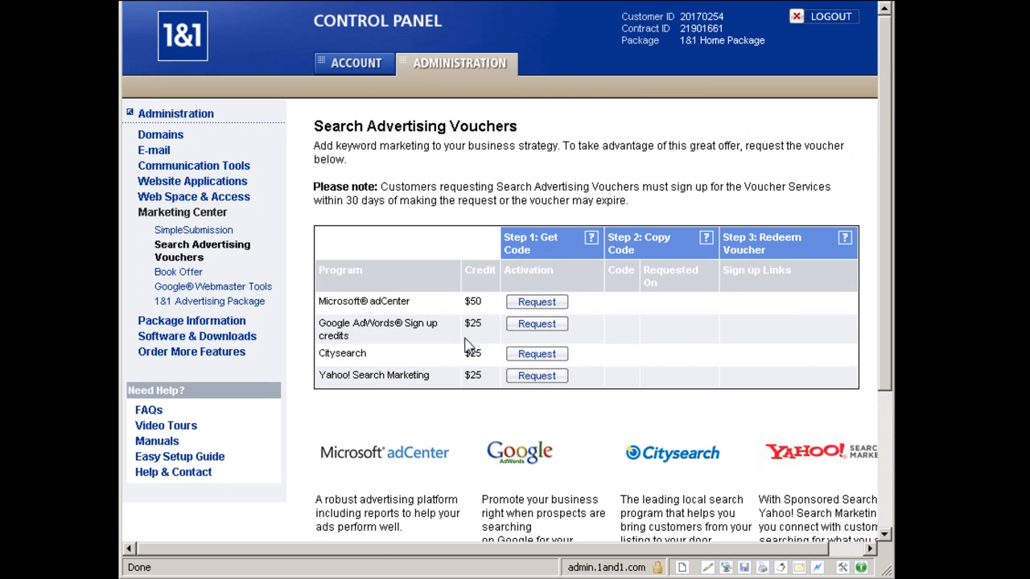
pyautogui.scroll(-3)
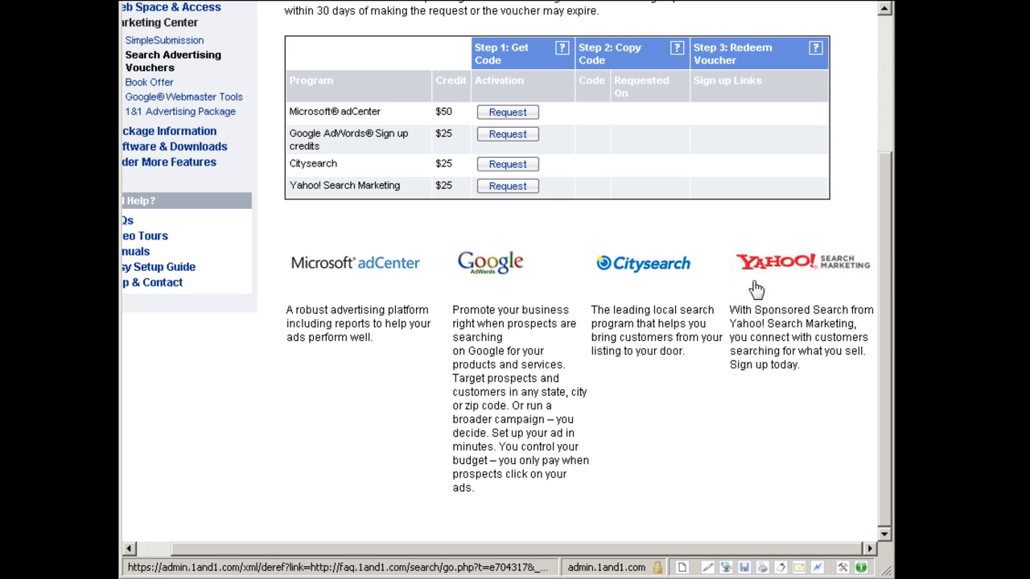
pyautogui.moveTo(574, 465)
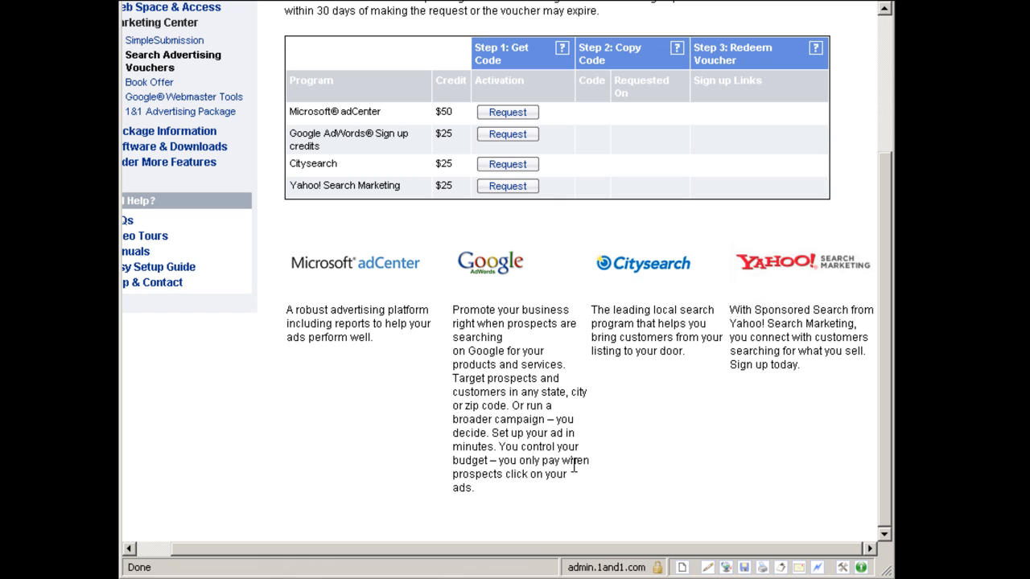
pyautogui.moveTo(569, 453)
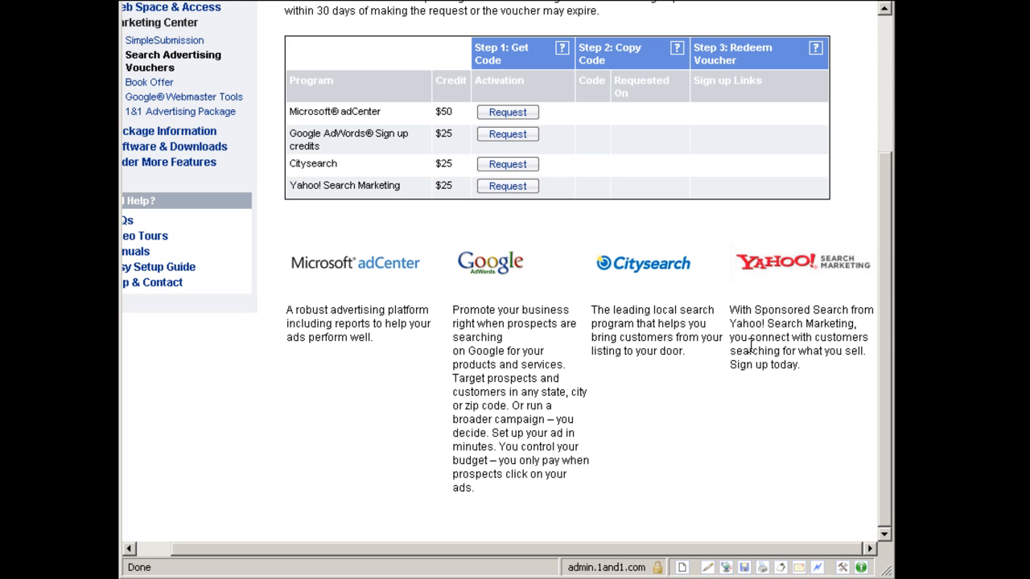
pyautogui.moveTo(719, 555)
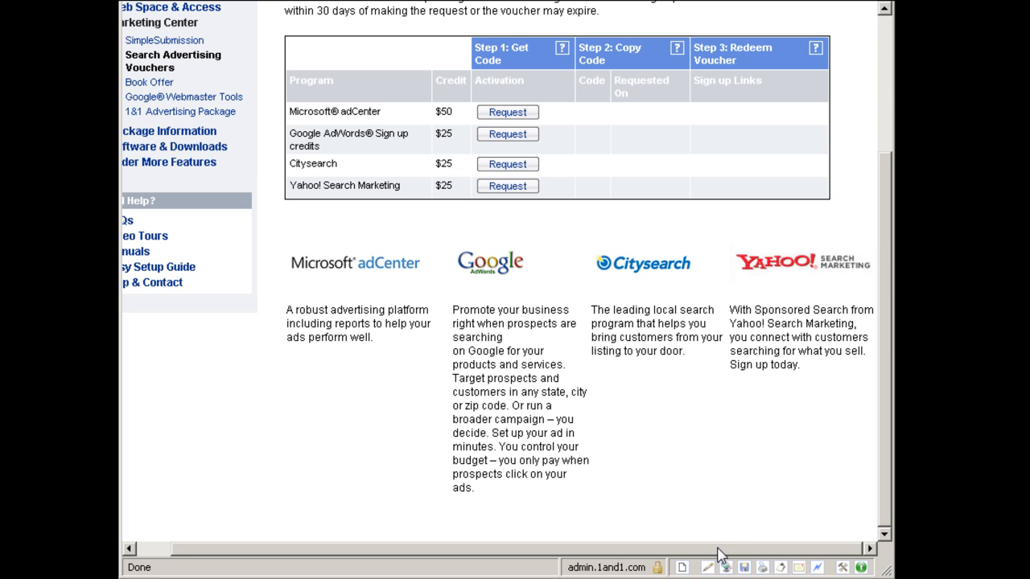
# Read the partner program descriptions and scroll back to the top of the vouchers page.
pyautogui.hscroll(3)
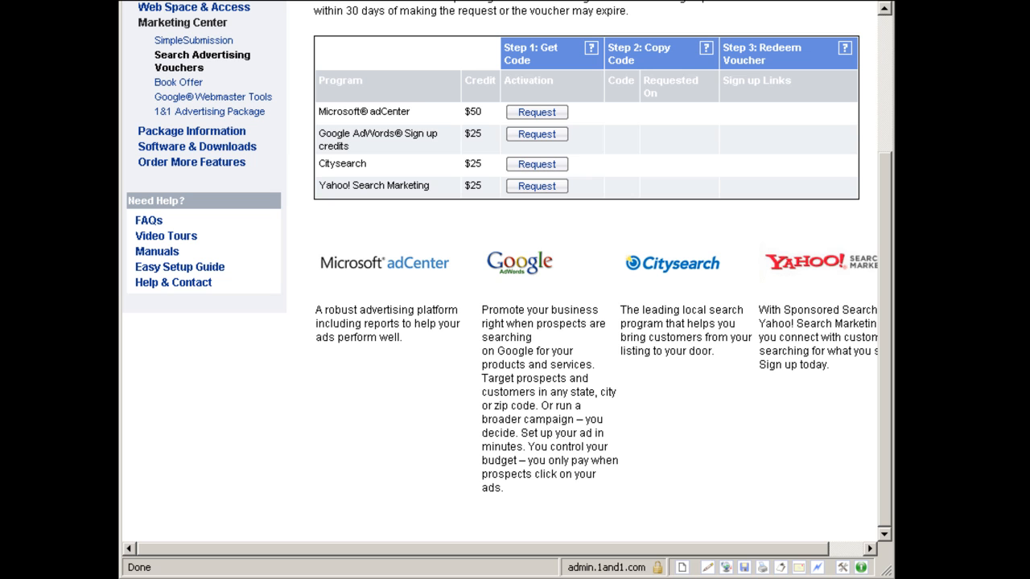
pyautogui.moveTo(584, 459)
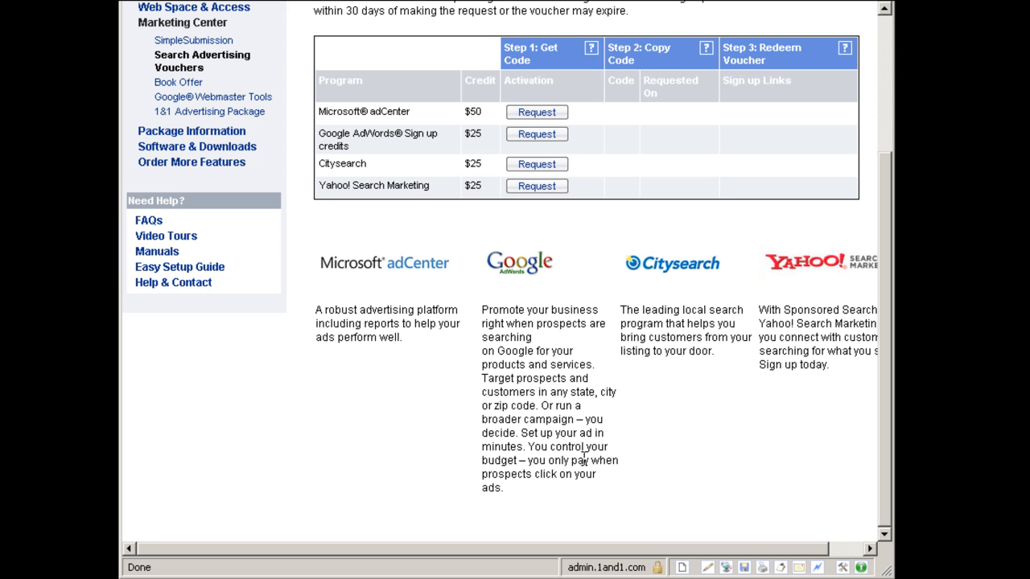
pyautogui.scroll(3)
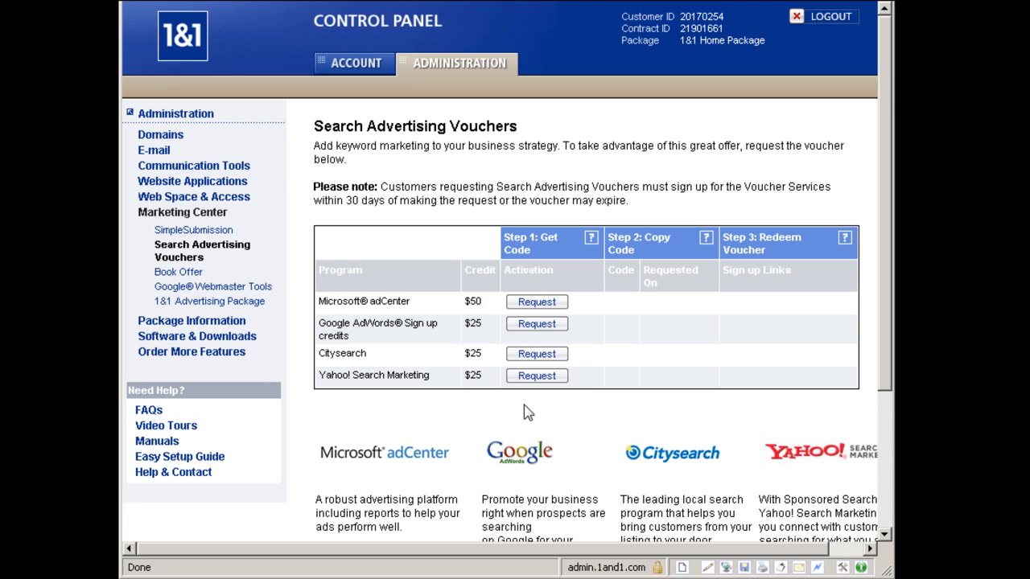
pyautogui.moveTo(451, 416)
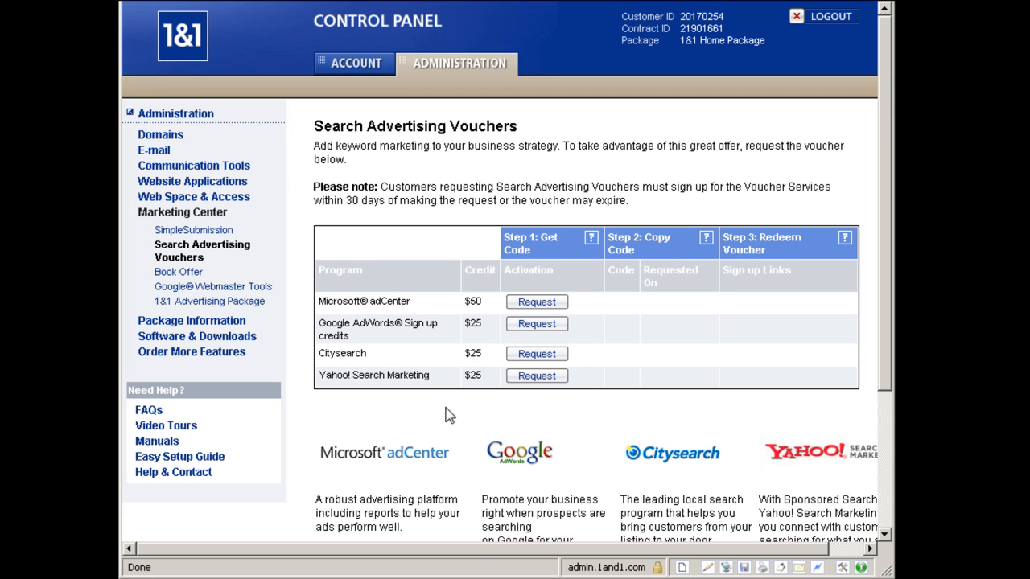
pyautogui.moveTo(396, 403)
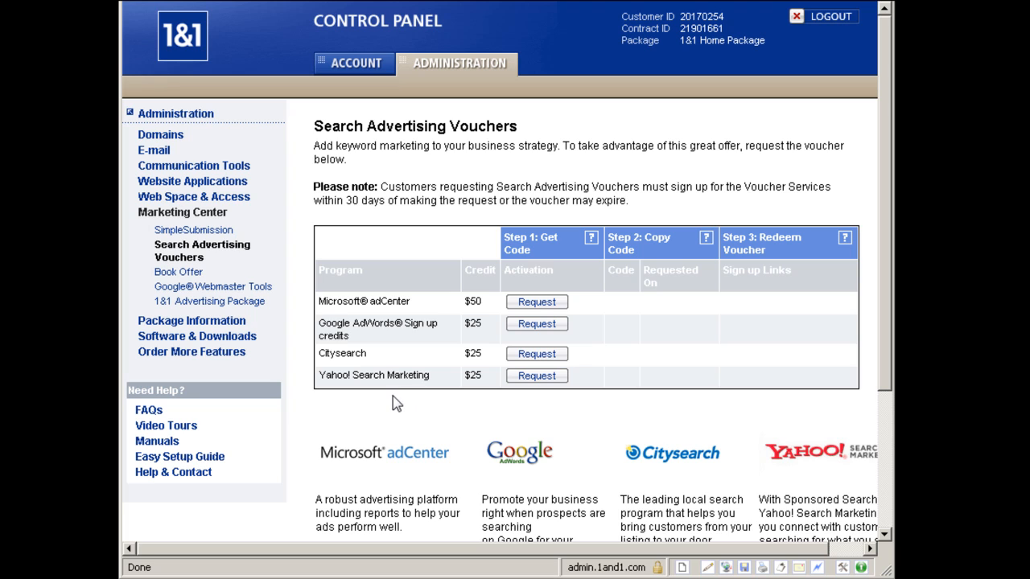
pyautogui.moveTo(396, 411)
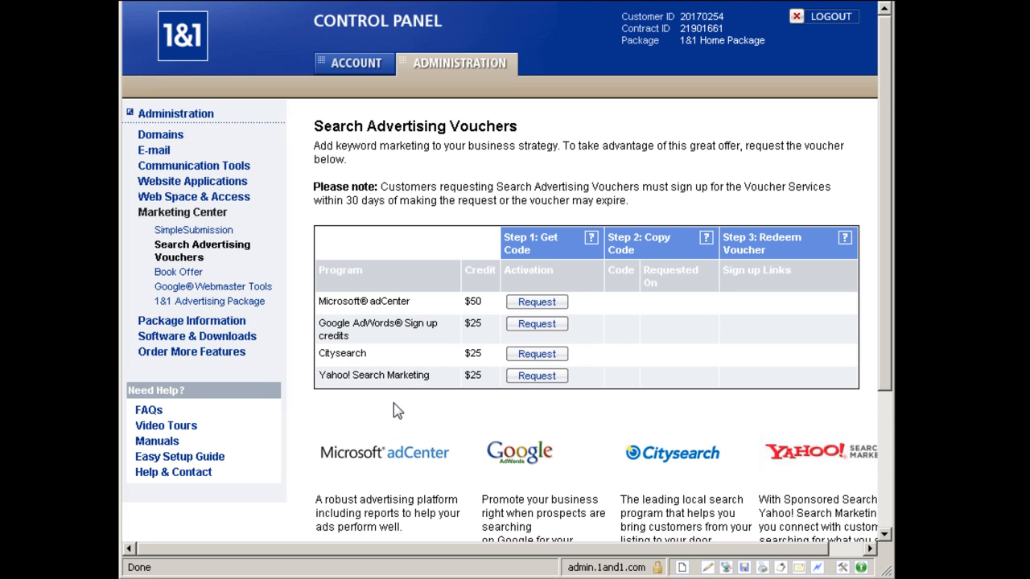
pyautogui.moveTo(176, 112)
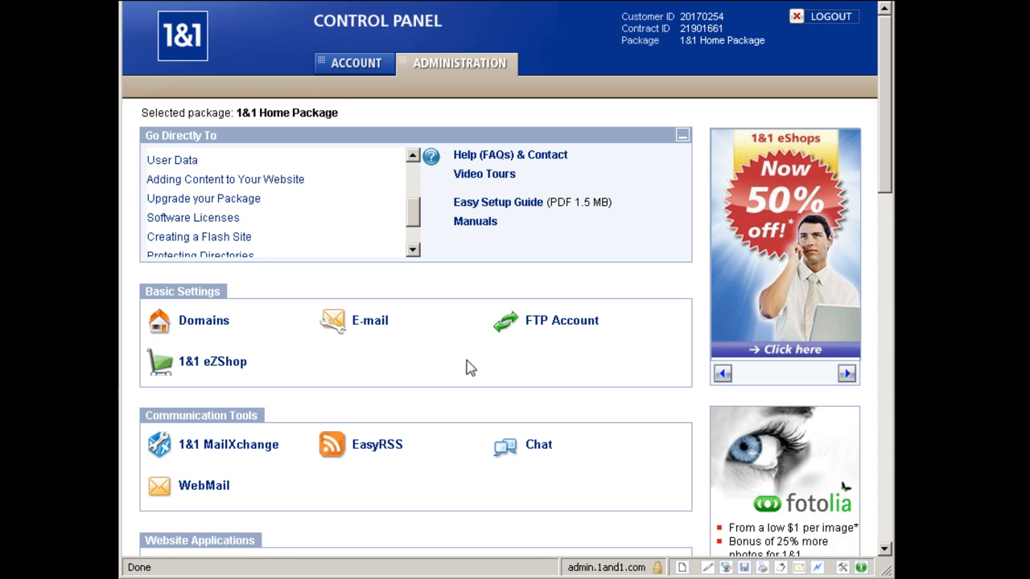
# Browse the overview through Website Applications, Web Space & Access and Marketing Center sections.
pyautogui.scroll(-3)
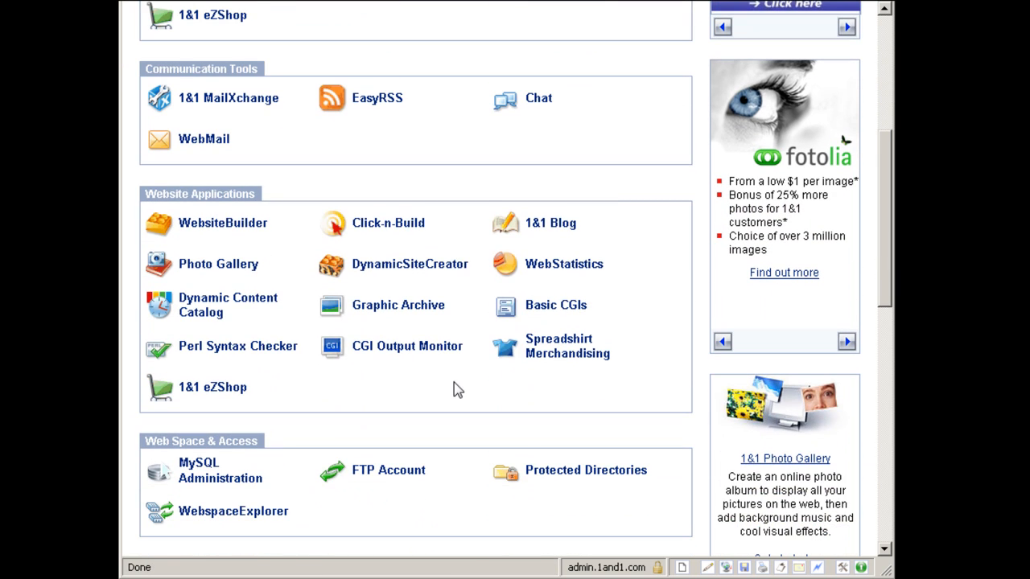
pyautogui.scroll(-3)
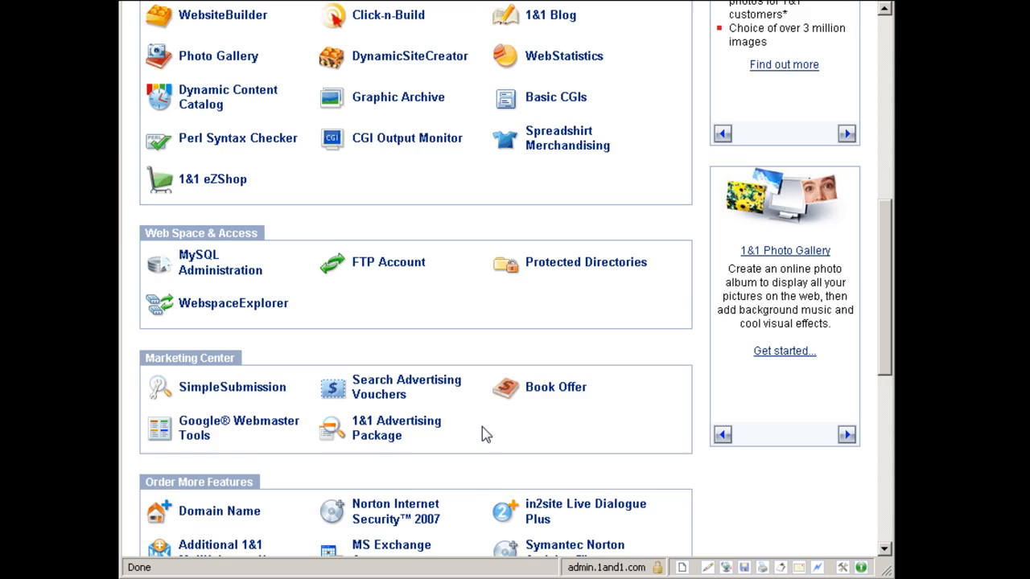
pyautogui.scroll(-3)
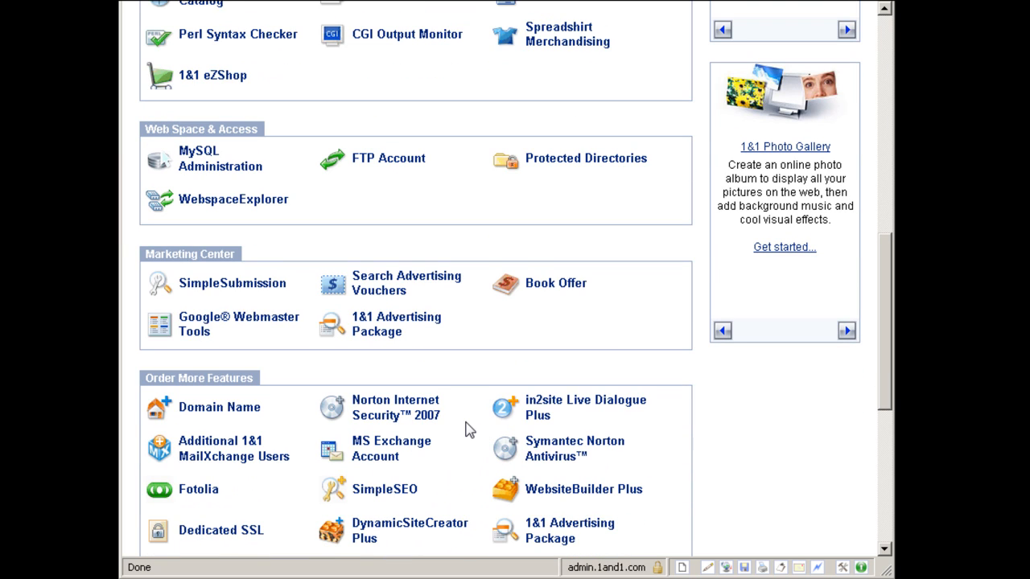
pyautogui.moveTo(466, 370)
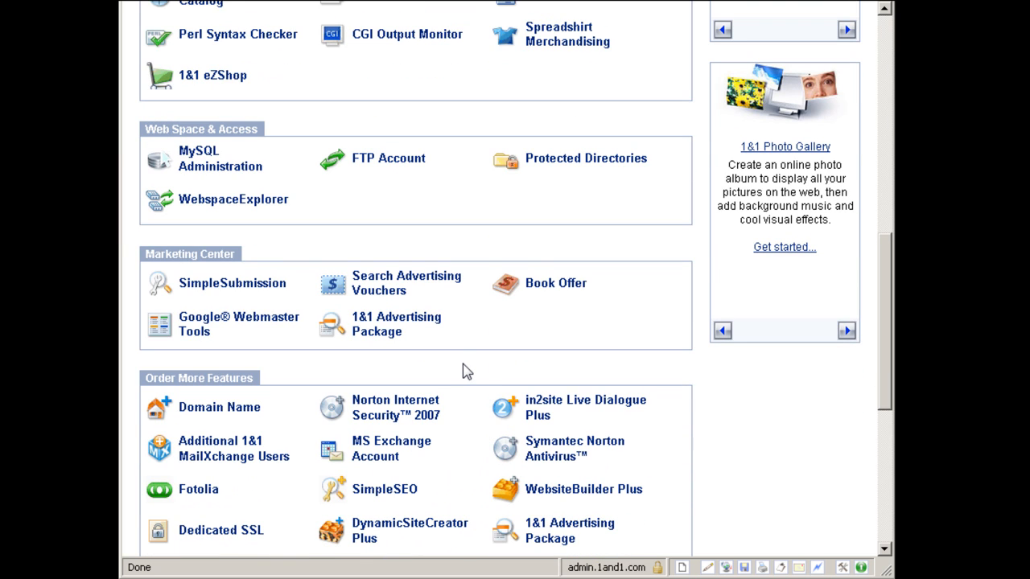
pyautogui.scroll(-3)
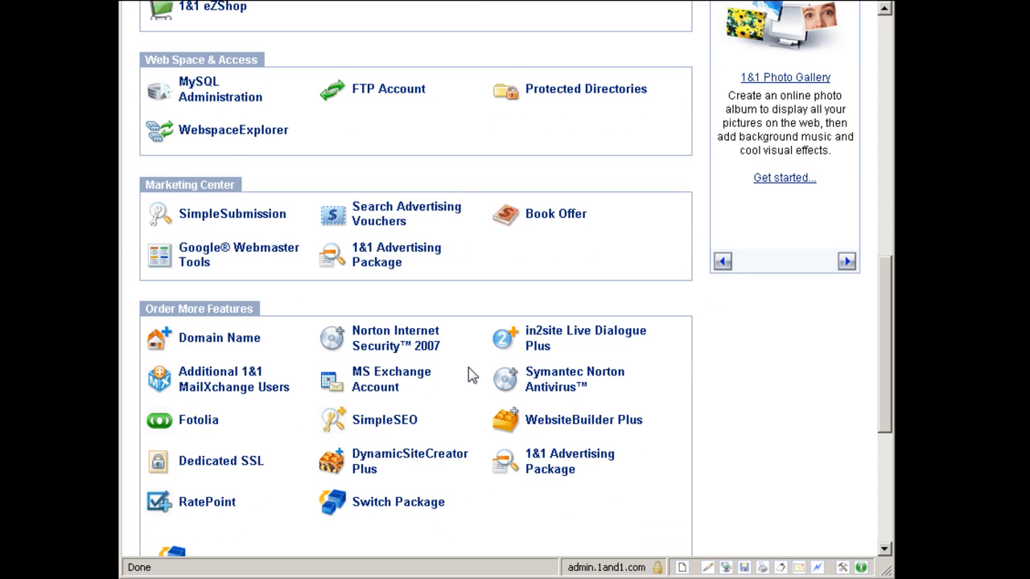
pyautogui.scroll(3)
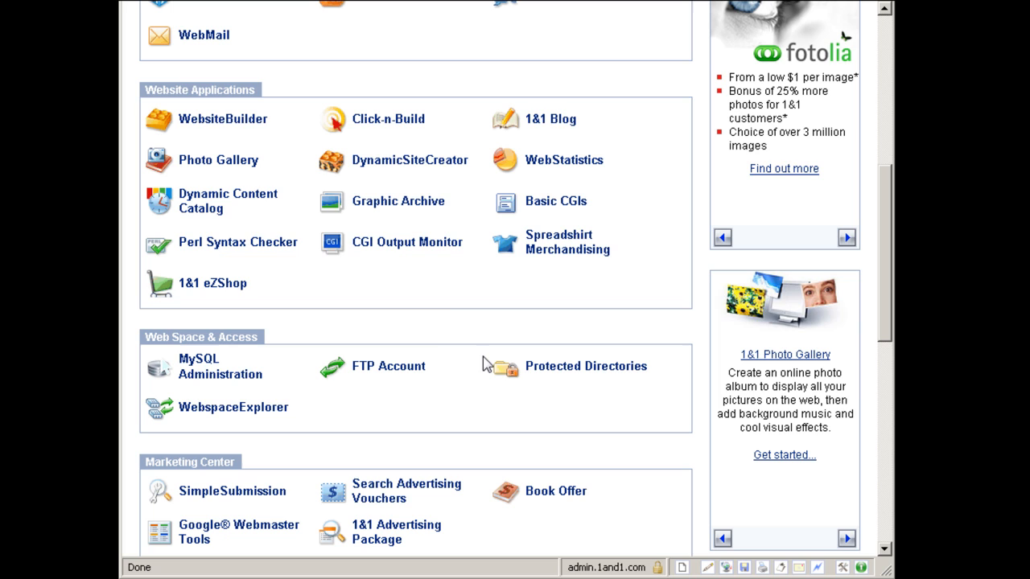
pyautogui.moveTo(451, 322)
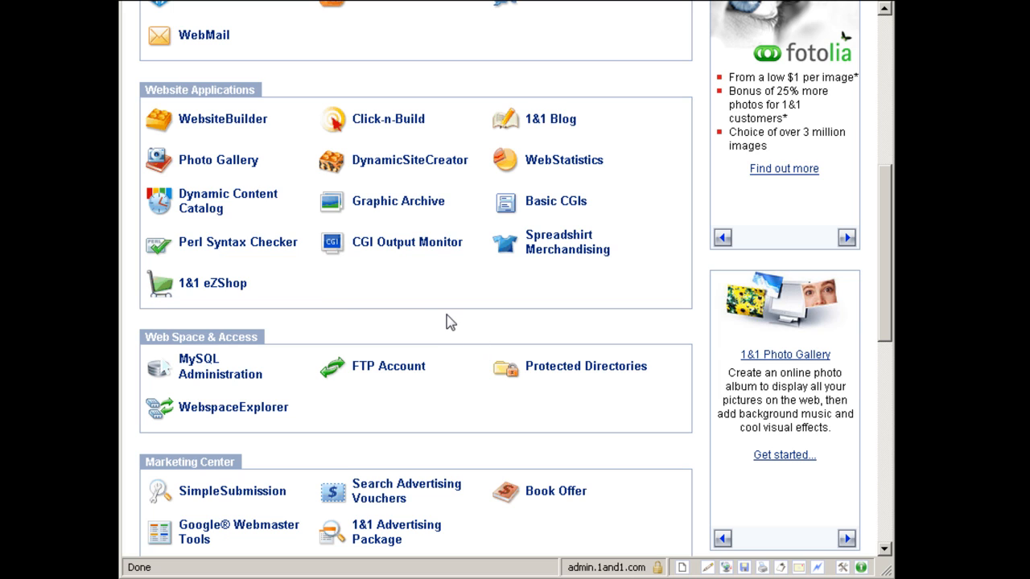
pyautogui.moveTo(256, 210)
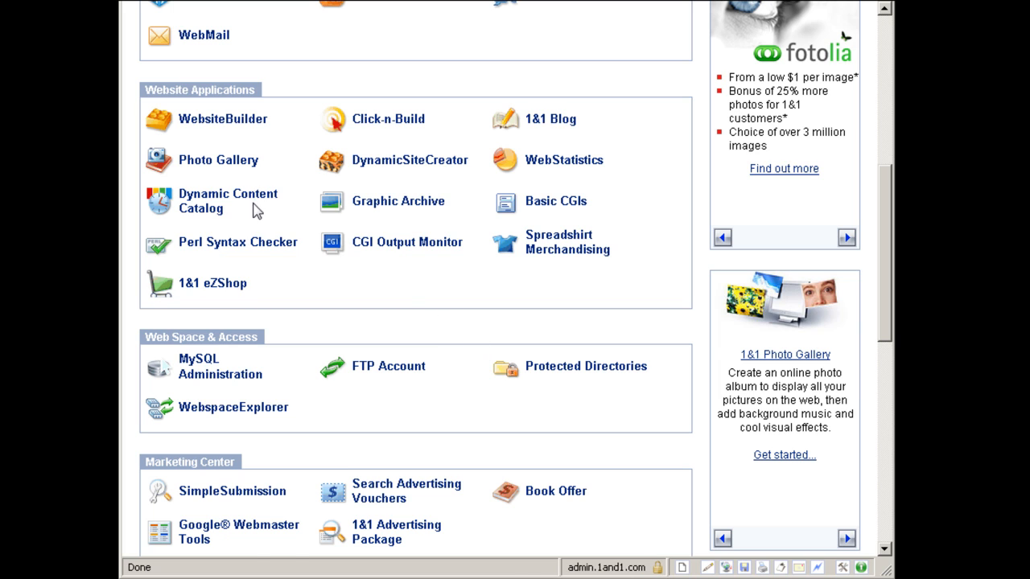
pyautogui.moveTo(373, 233)
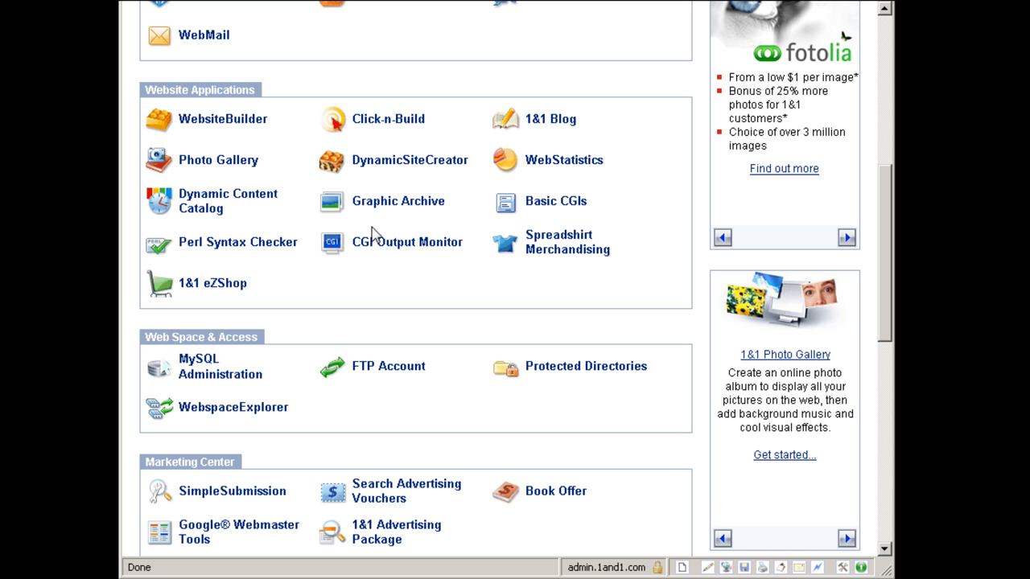
pyautogui.moveTo(528, 272)
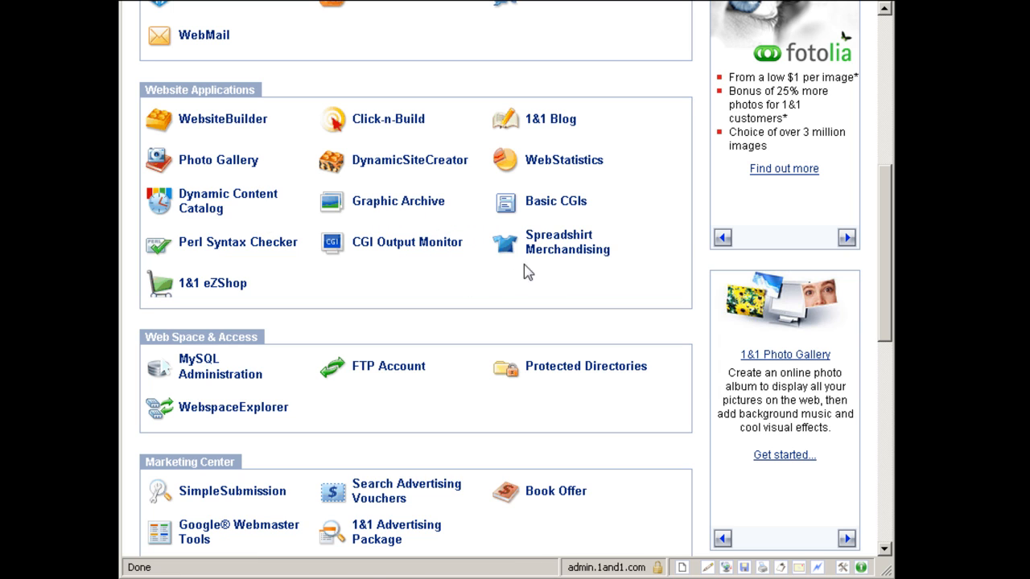
pyautogui.moveTo(282, 106)
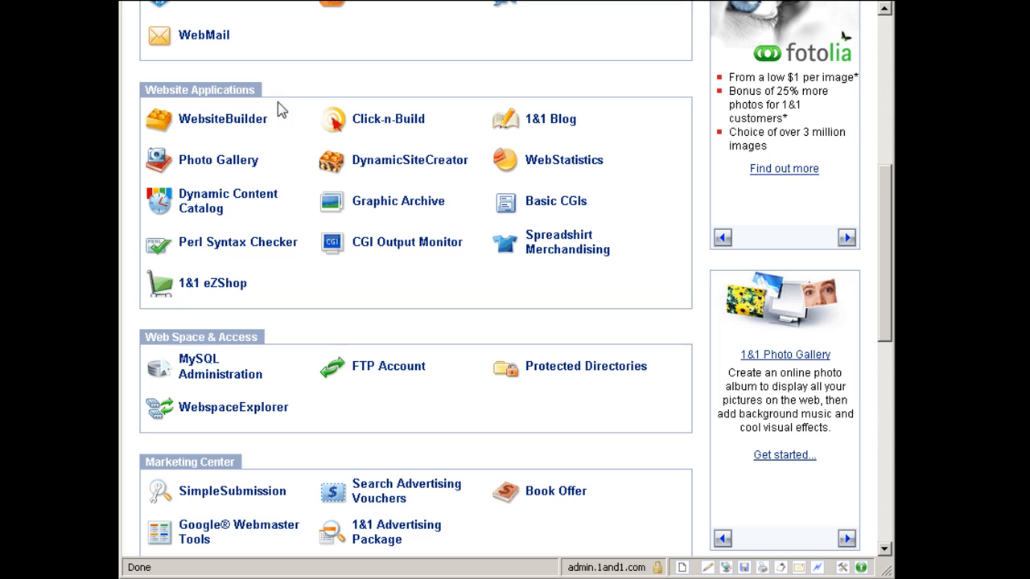
pyautogui.moveTo(289, 107)
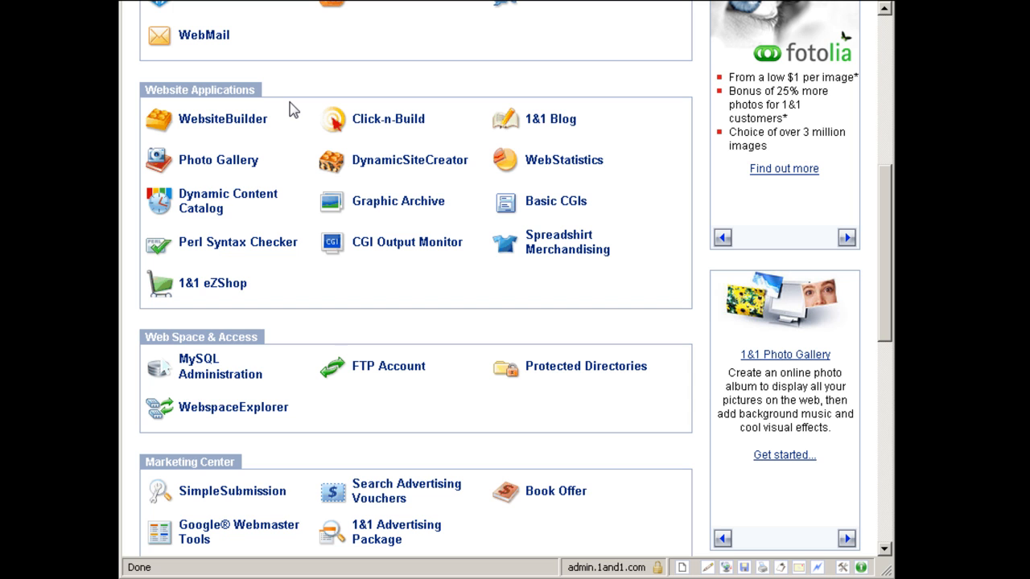
# Scroll to the Order More Features add-ons — Domain Name, Dedicated SSL, Switch Package.
pyautogui.scroll(-3)
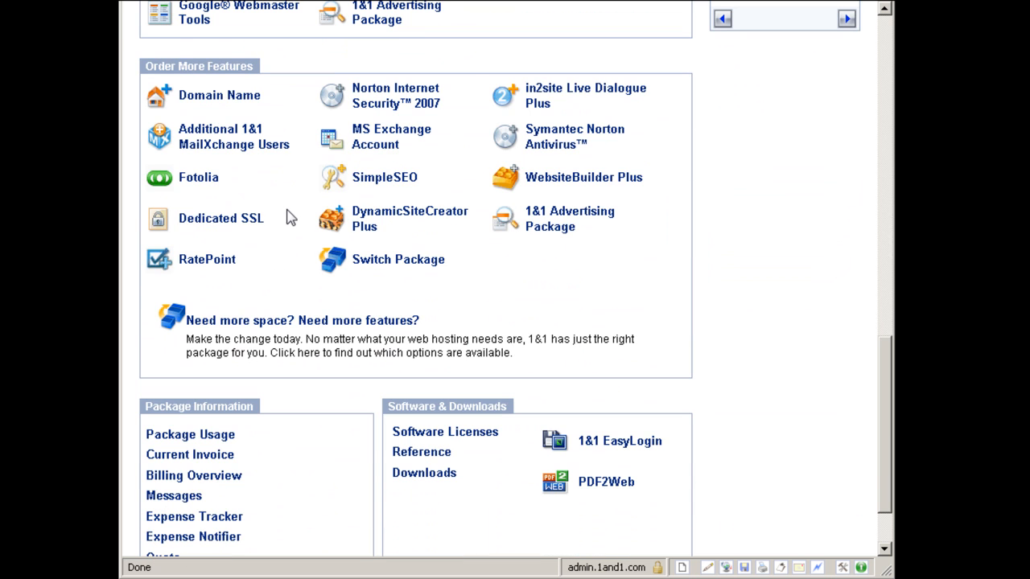
pyautogui.moveTo(286, 218)
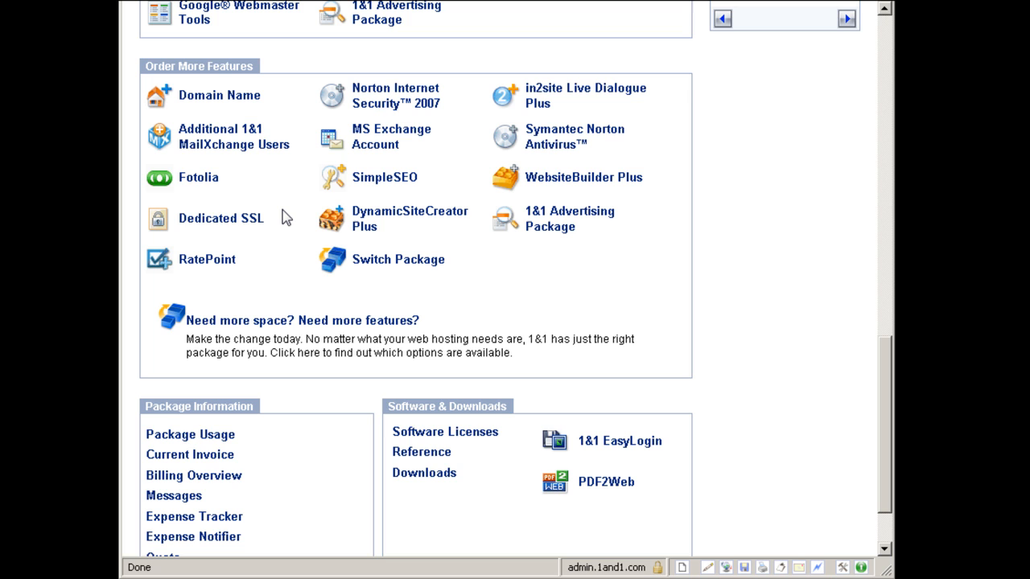
pyautogui.moveTo(215, 100)
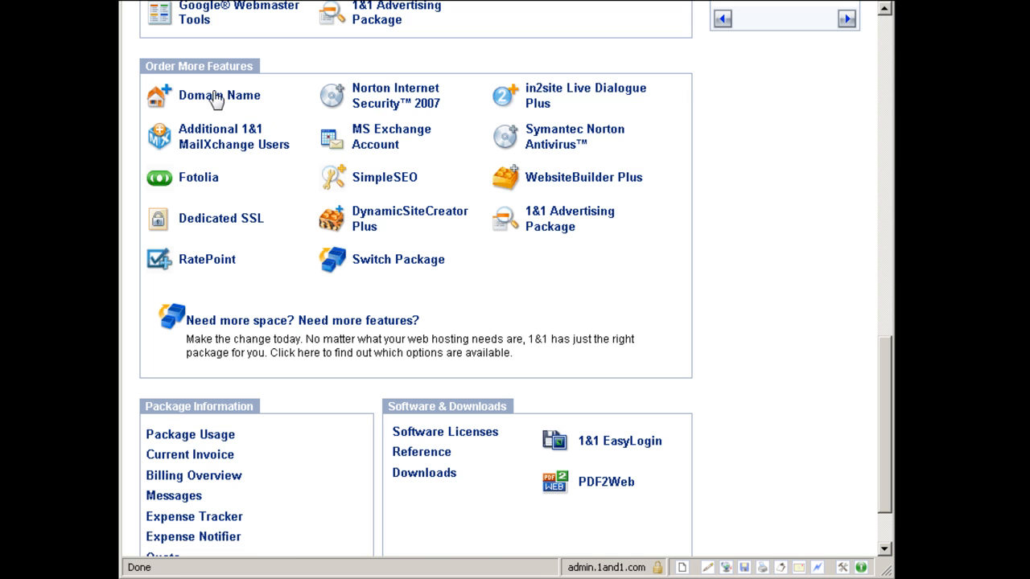
pyautogui.moveTo(380, 342)
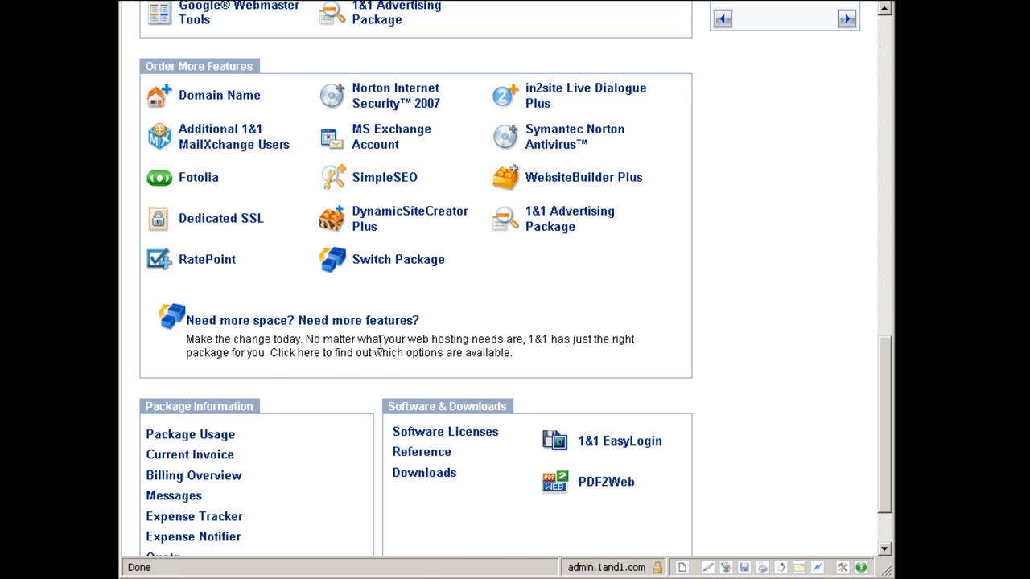
pyautogui.moveTo(565, 110)
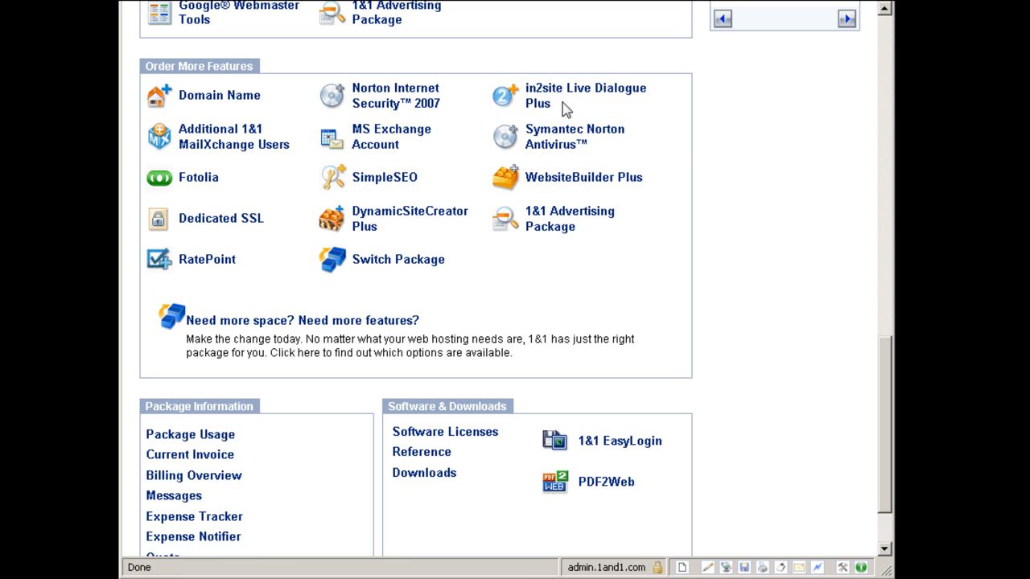
pyautogui.moveTo(754, 313)
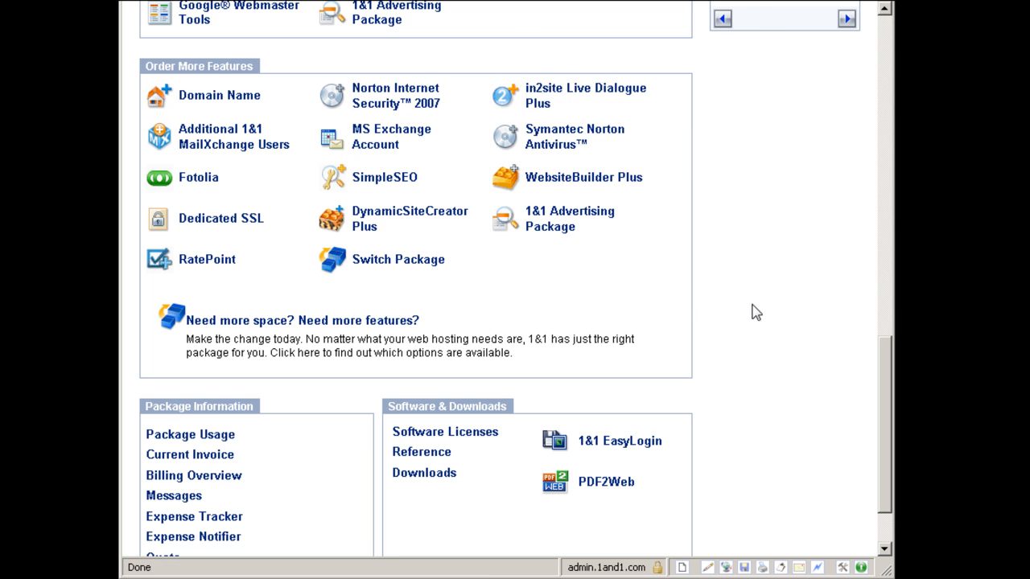
pyautogui.scroll(3)
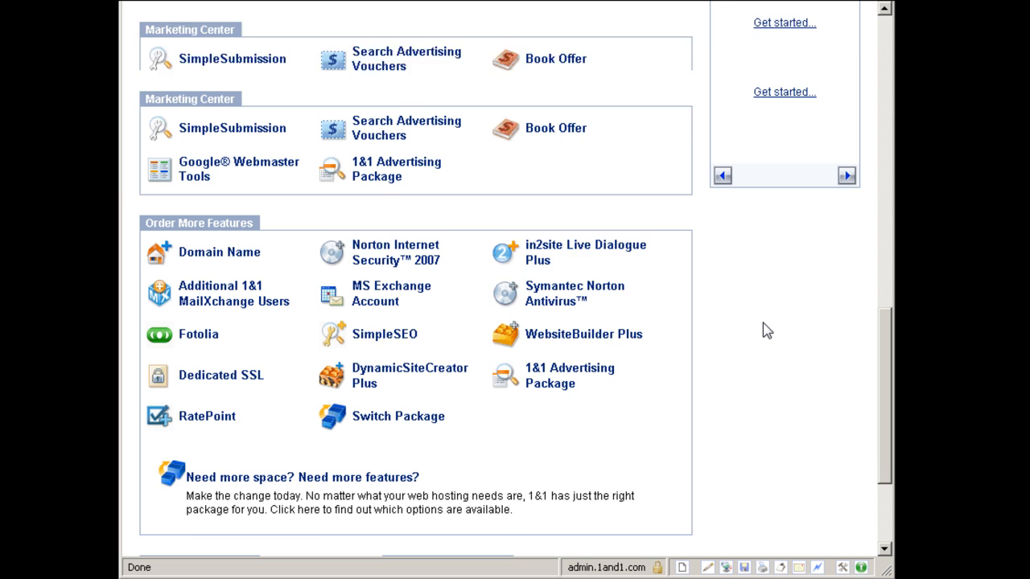
# Scroll up to Basic Settings and Communication Tools, then down to Website Applications.
pyautogui.scroll(3)
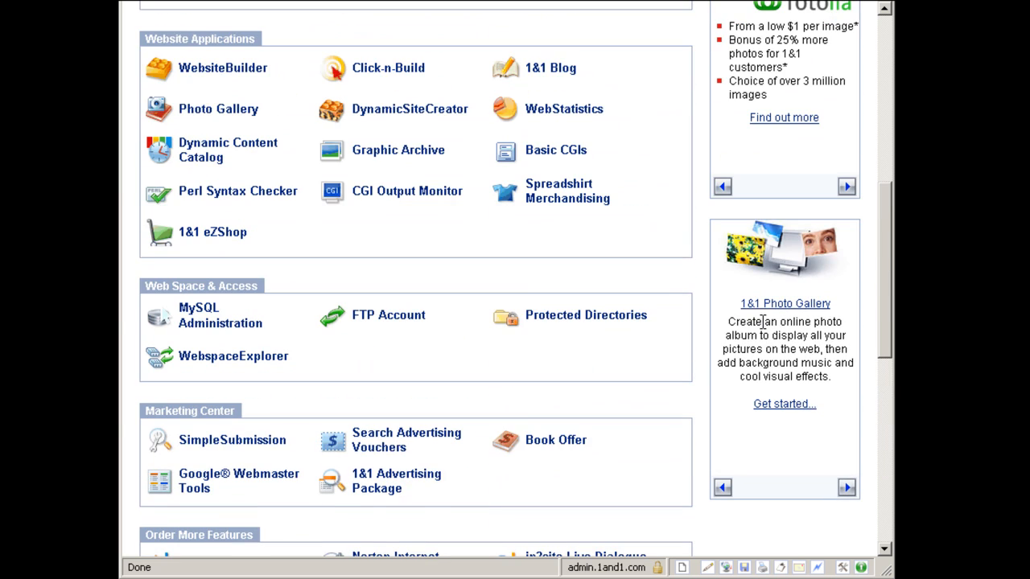
pyautogui.scroll(3)
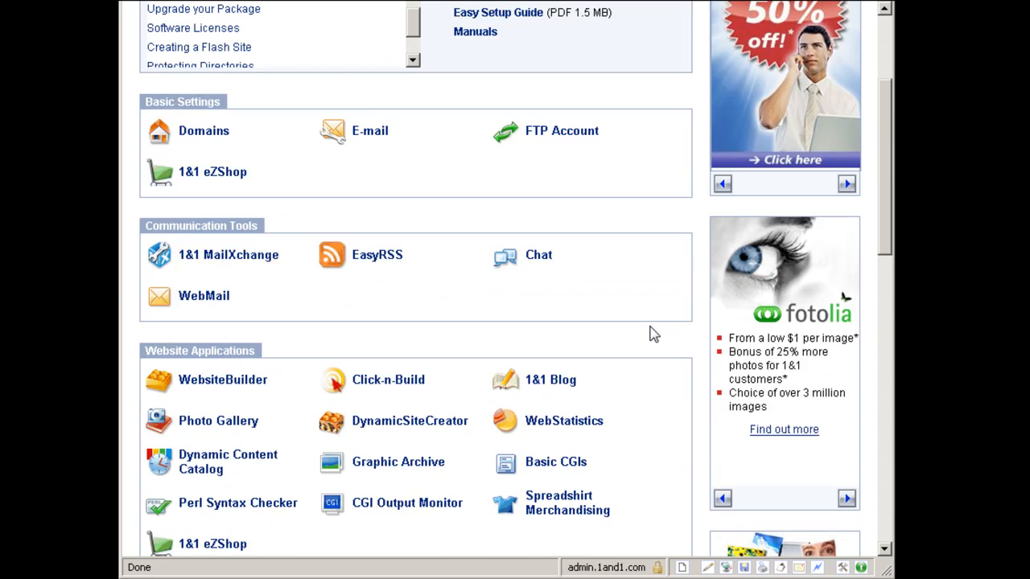
pyautogui.scroll(3)
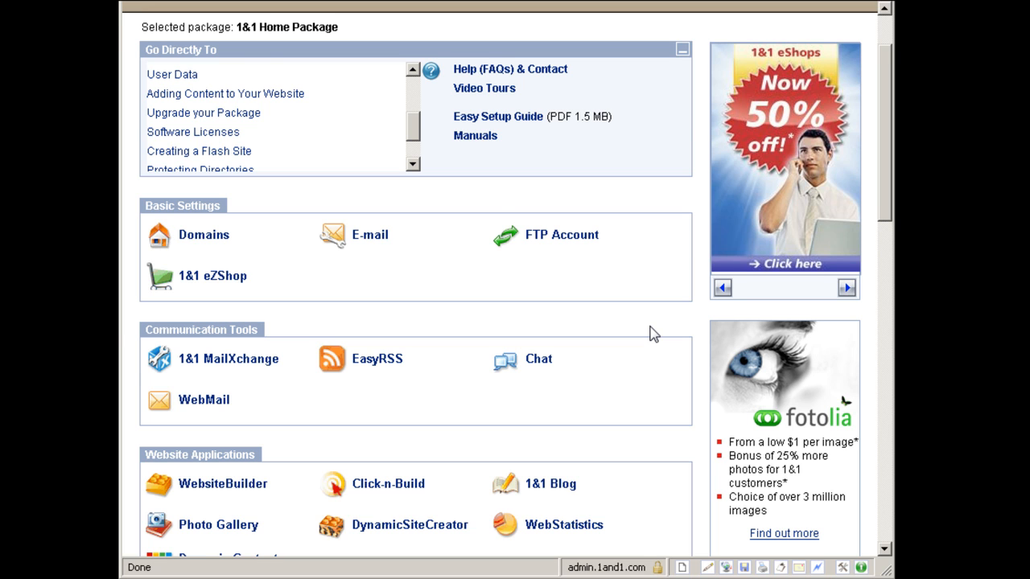
pyautogui.scroll(-3)
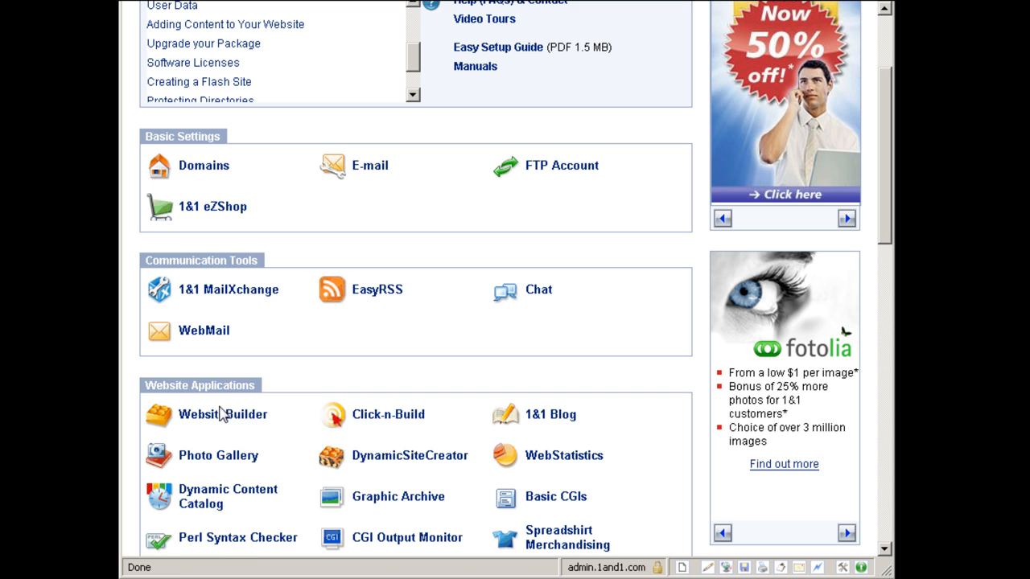
pyautogui.scroll(-3)
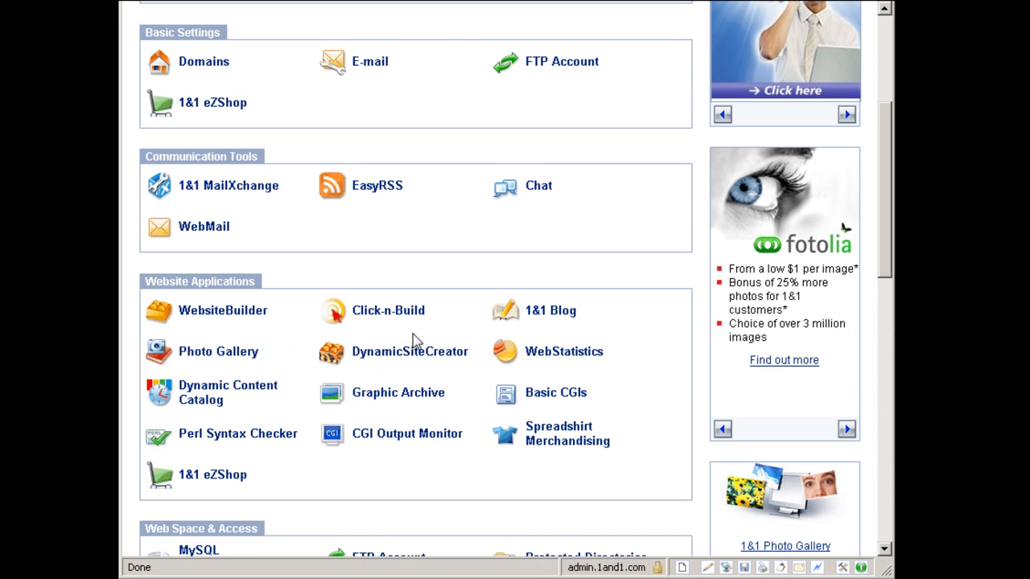
pyautogui.moveTo(412, 333)
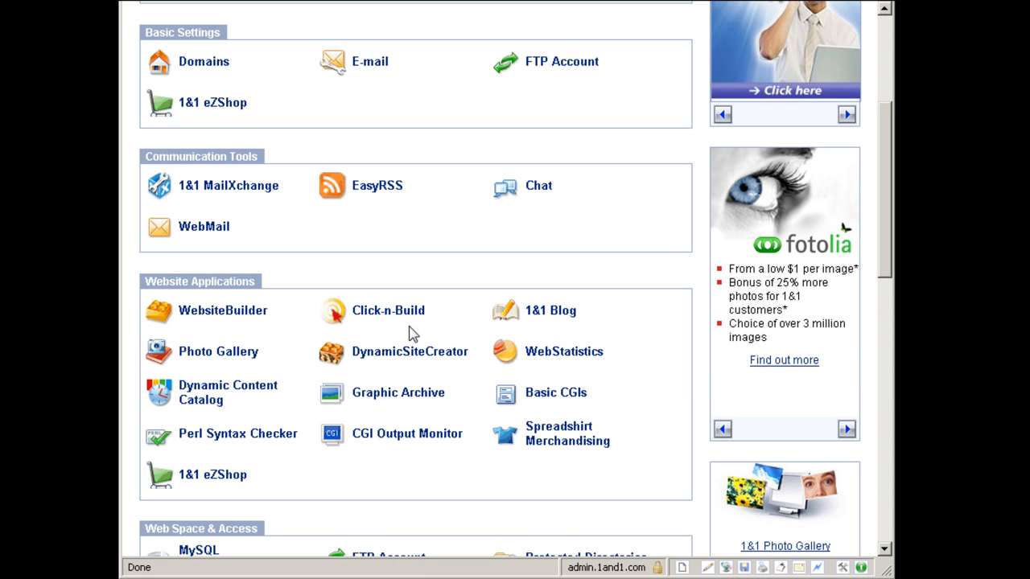
pyautogui.moveTo(563, 434)
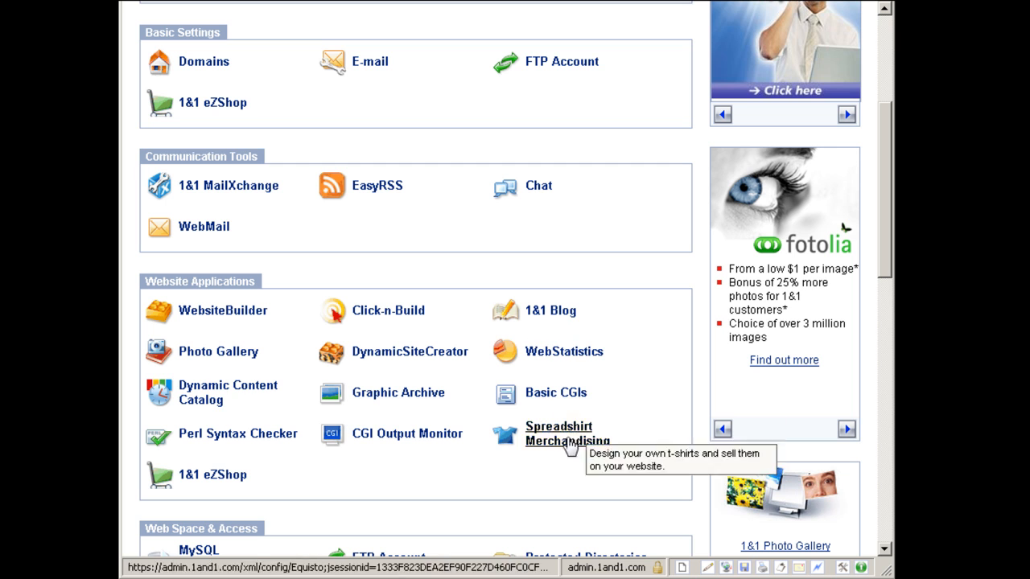
# Scroll past Web Space & Access and Marketing Center to WebsiteBuilder Plus and Switch Package add-ons.
pyautogui.scroll(-3)
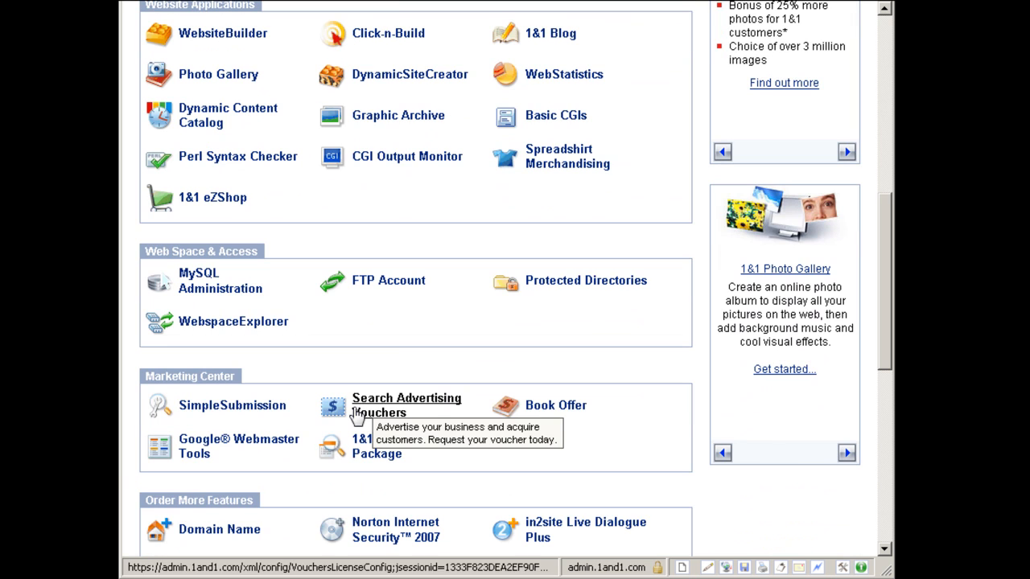
pyautogui.moveTo(401, 353)
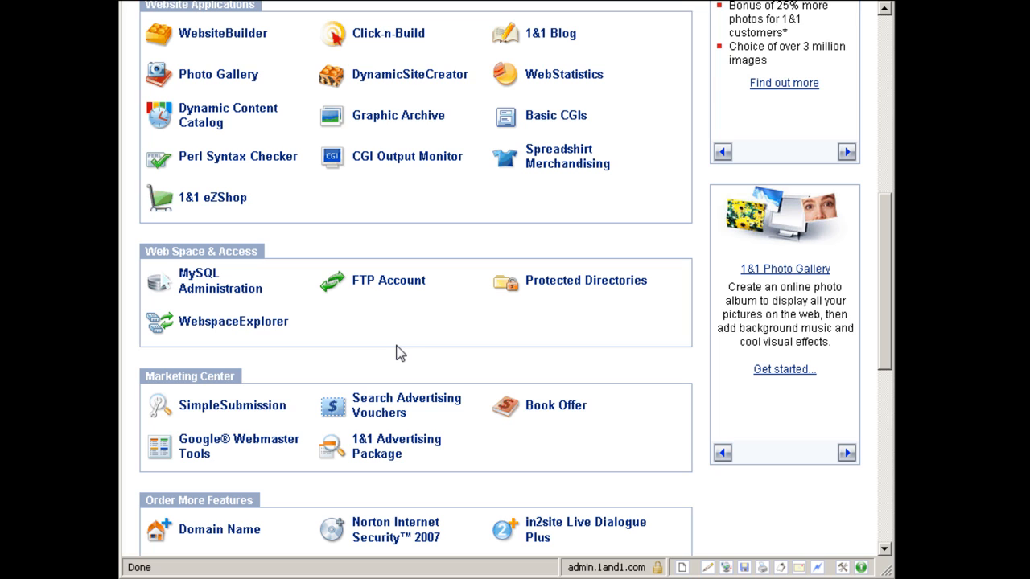
pyautogui.moveTo(695, 399)
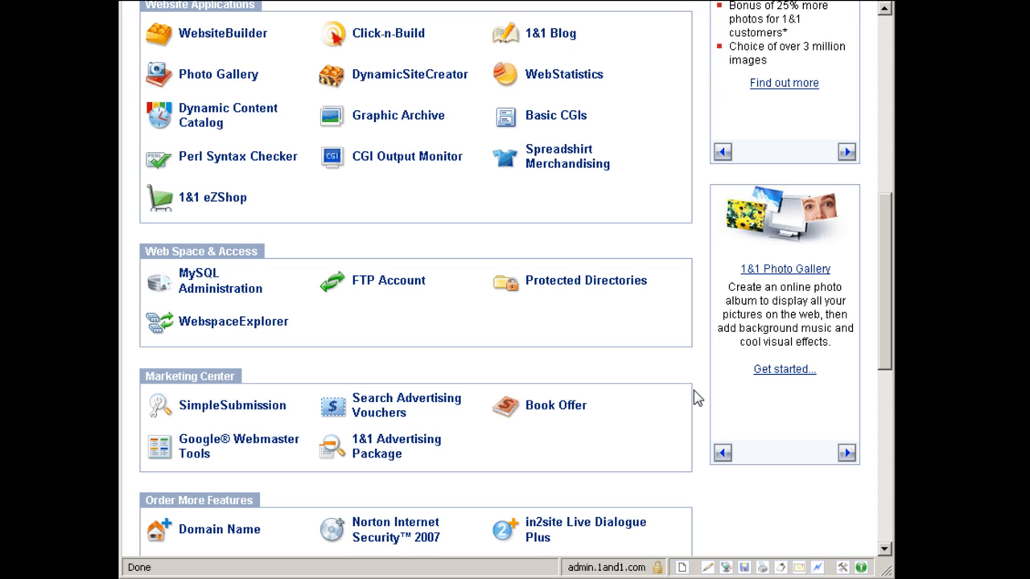
pyautogui.moveTo(640, 372)
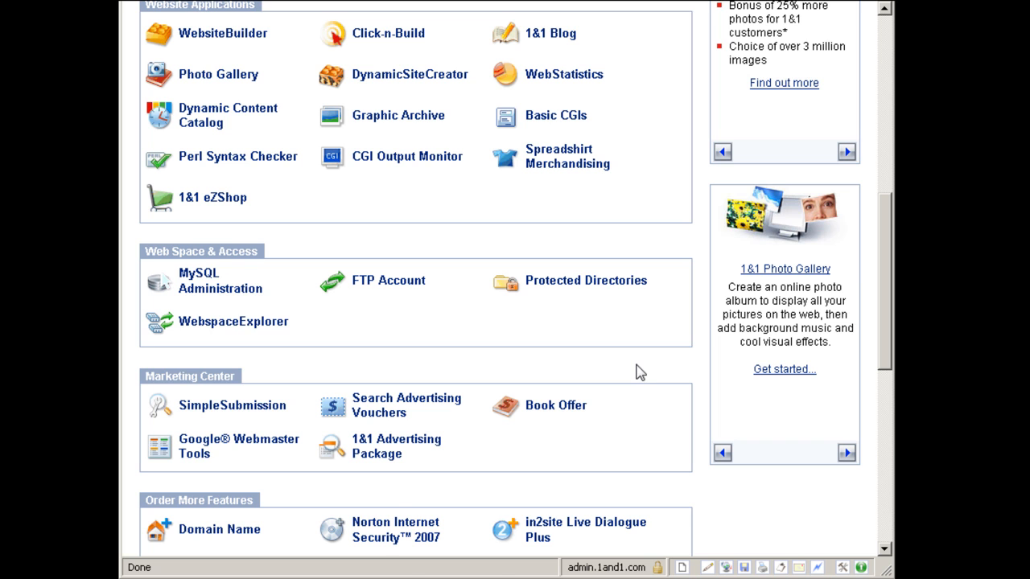
pyautogui.scroll(-3)
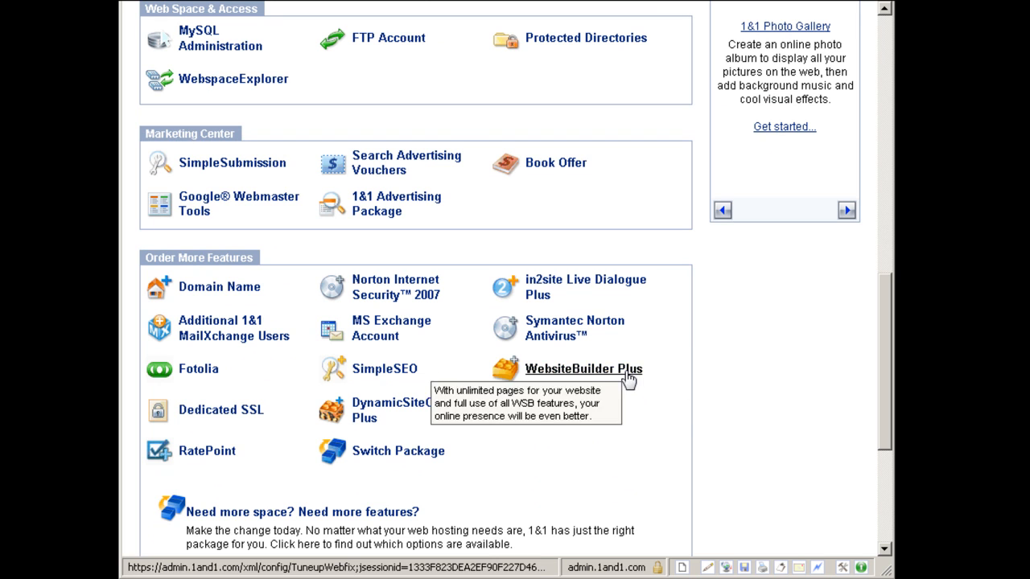